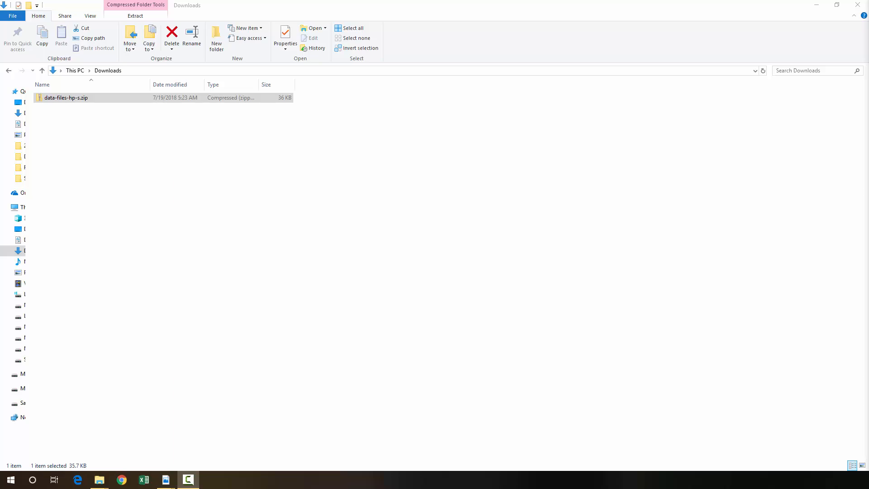
mouse_move(256, 221)
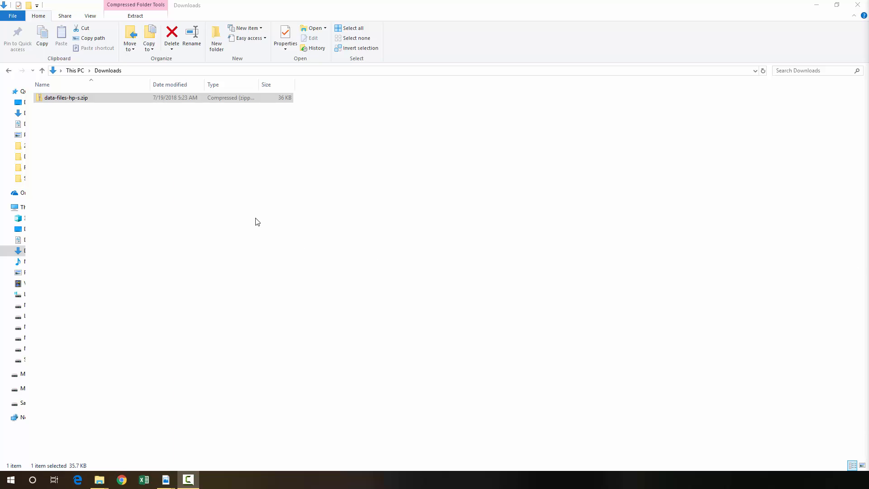
mouse_move(117, 121)
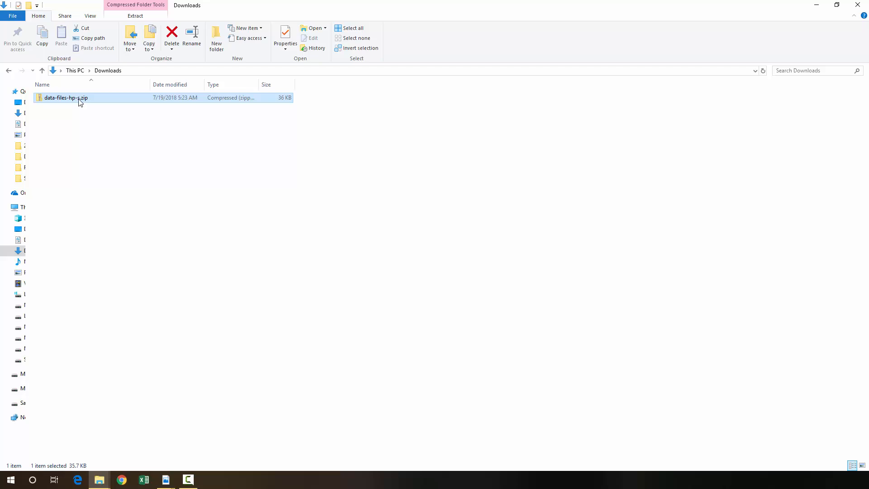
Extract the data-files-hp-s.zip archive to the suggested folder
right_click(65, 98)
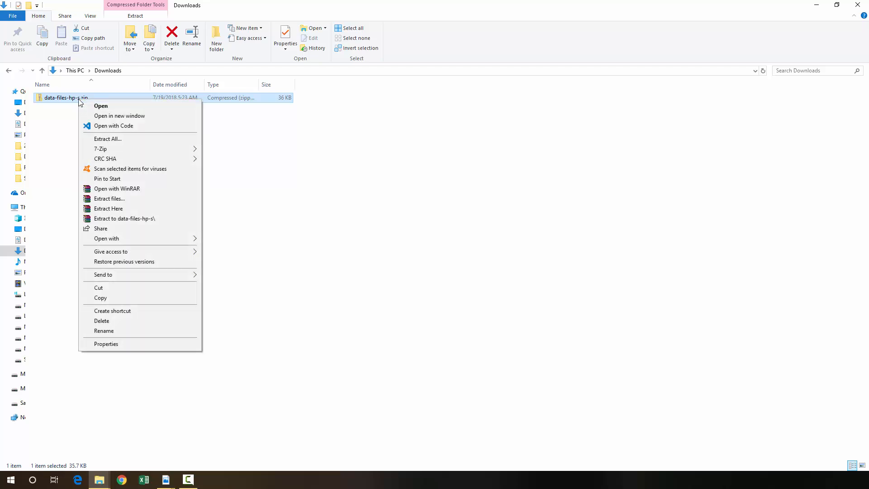
click(108, 139)
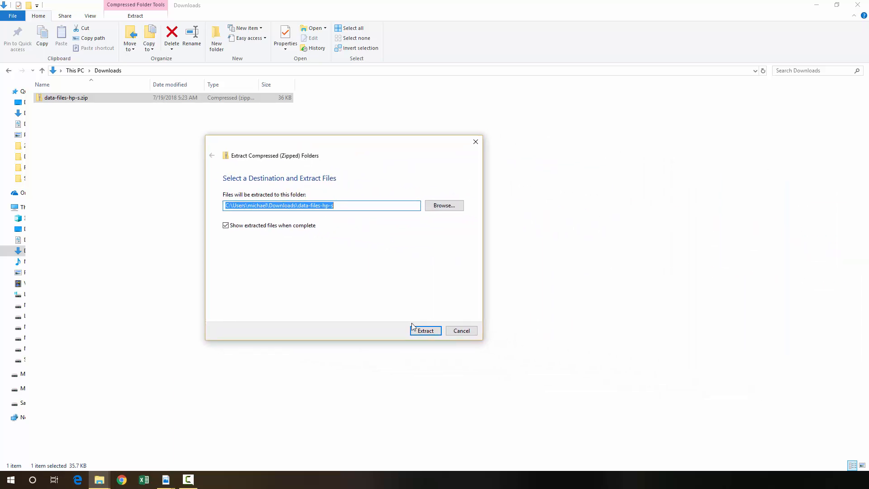
click(425, 330)
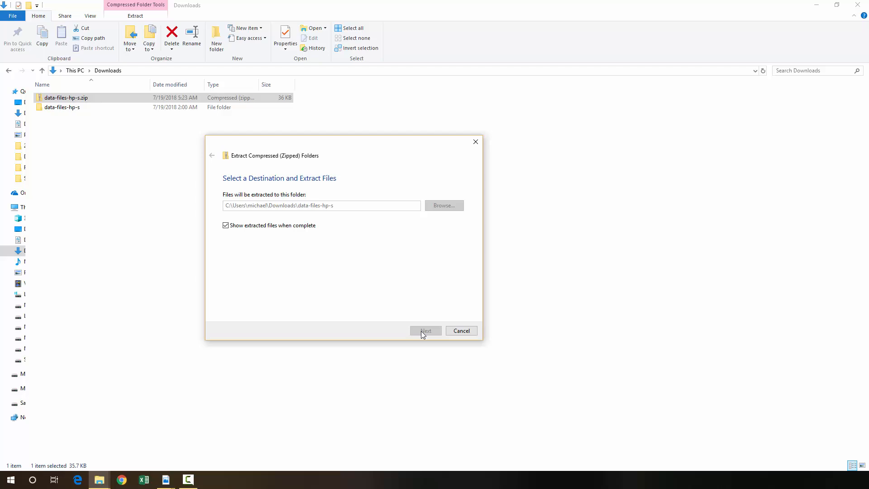
click(425, 331)
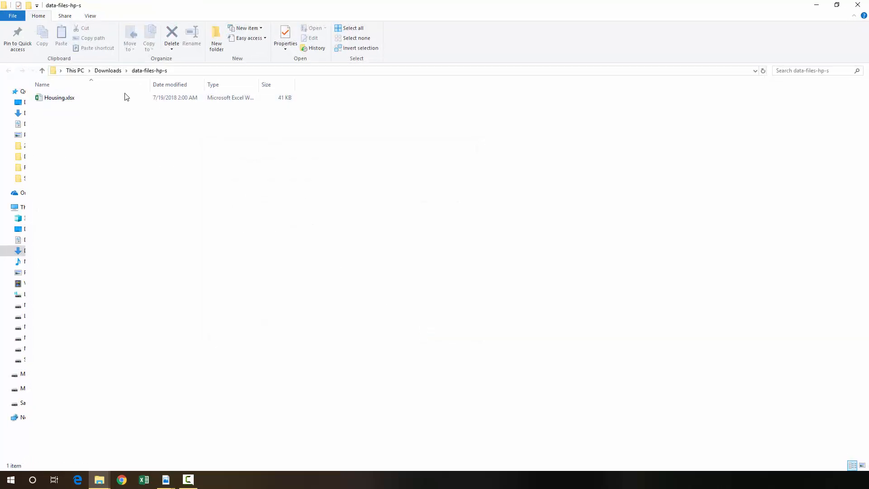
Select the Housing.xlsx workbook inside the extracted folder
click(60, 97)
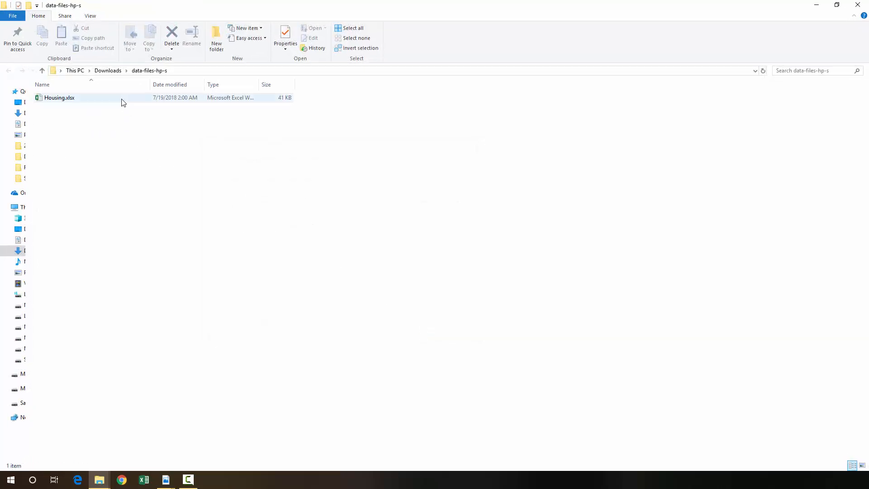
mouse_move(75, 100)
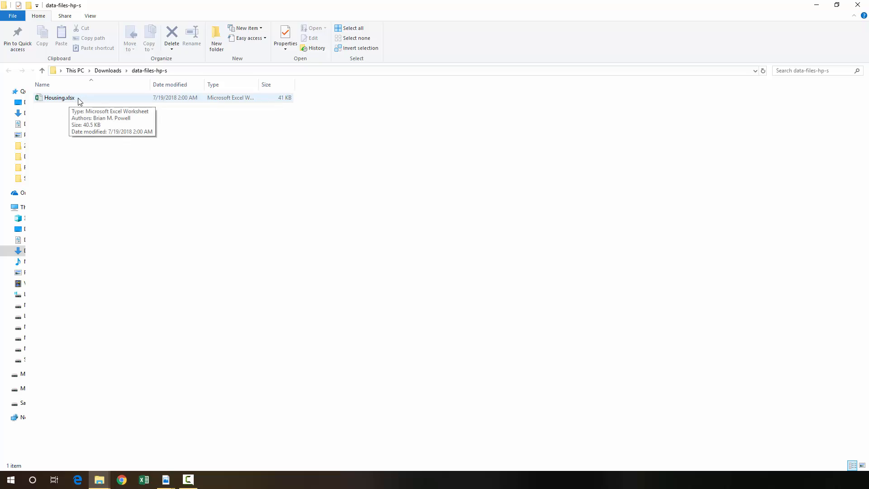
click(58, 98)
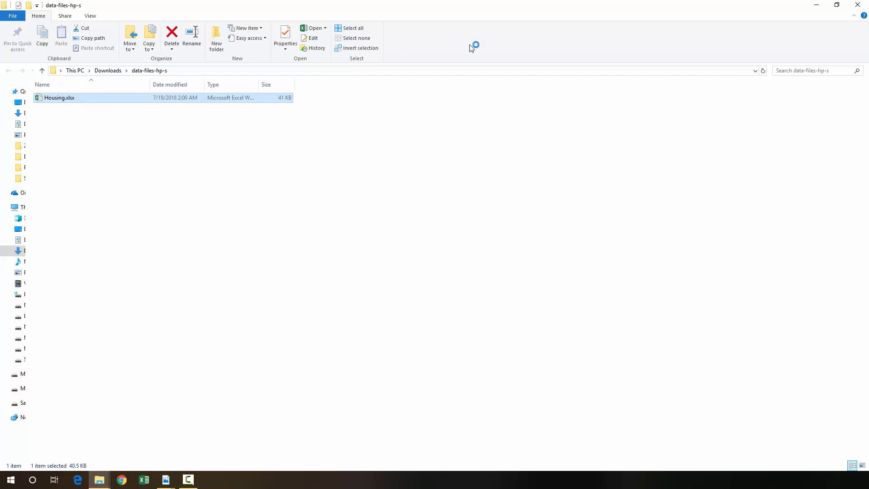
Open Housing.xlsx and review the Total Values, Homes and Forecasts sheets, ending on Forecasts
double_click(60, 98)
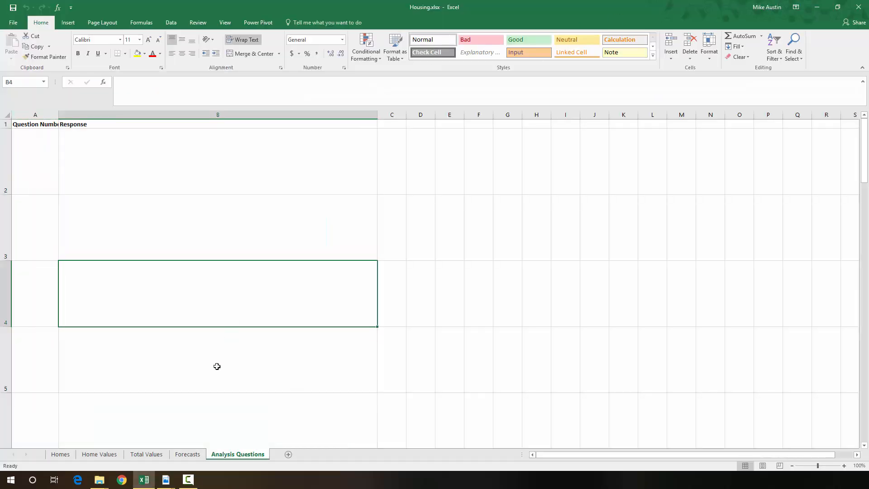
click(145, 454)
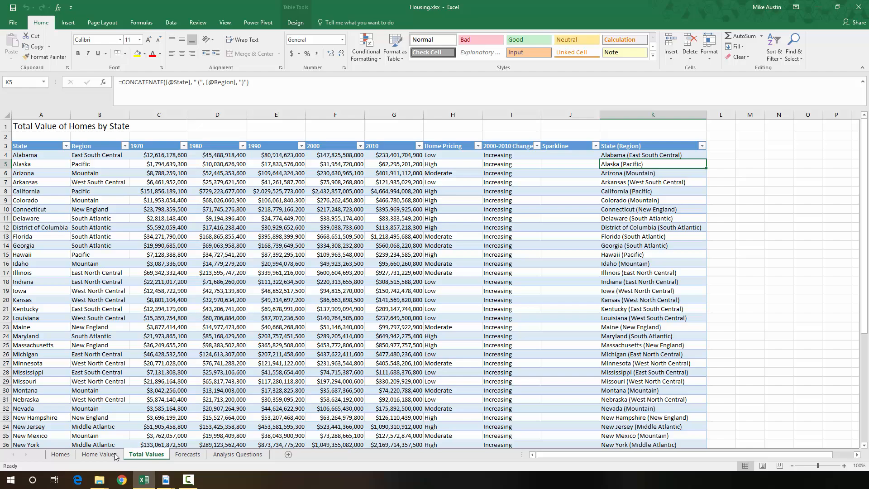
click(60, 454)
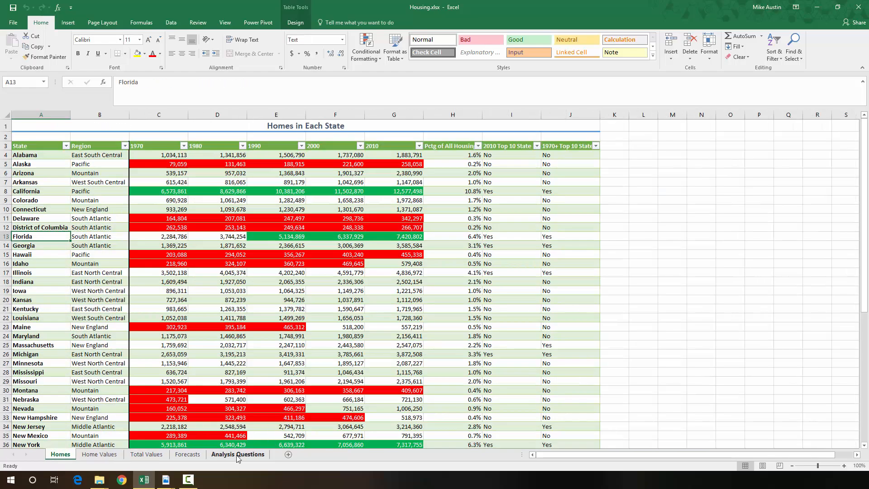
click(186, 454)
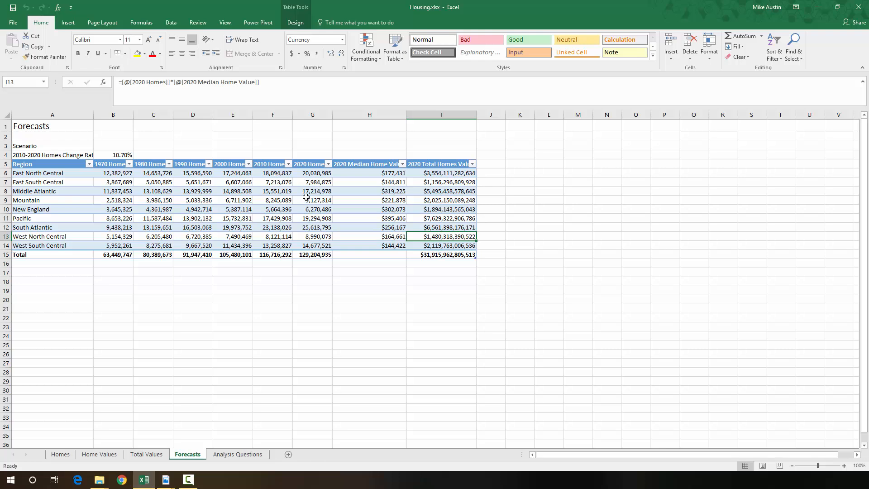
mouse_move(298, 189)
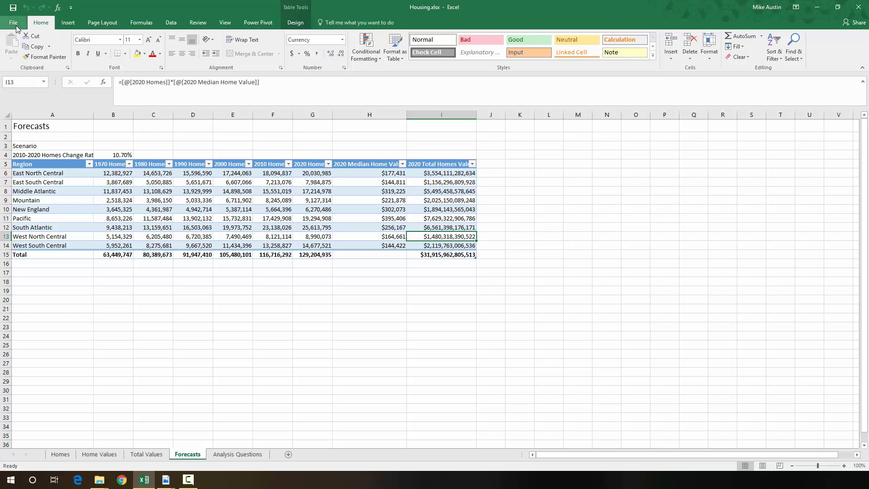
Reach the Excel Options Add-ins page and select the Solver Add-in entry
click(12, 22)
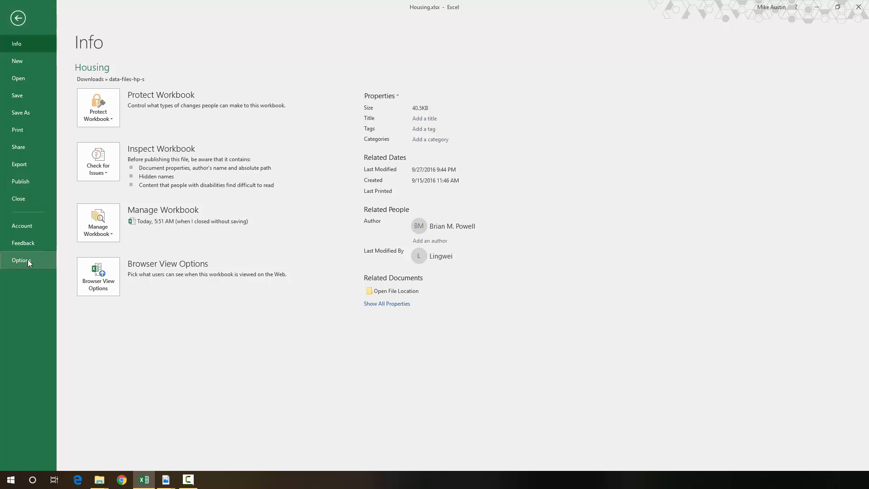
click(21, 261)
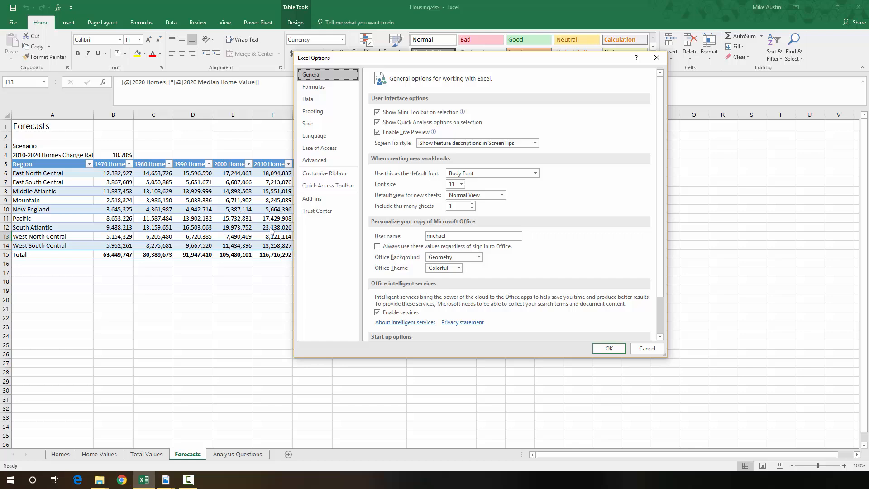
click(312, 198)
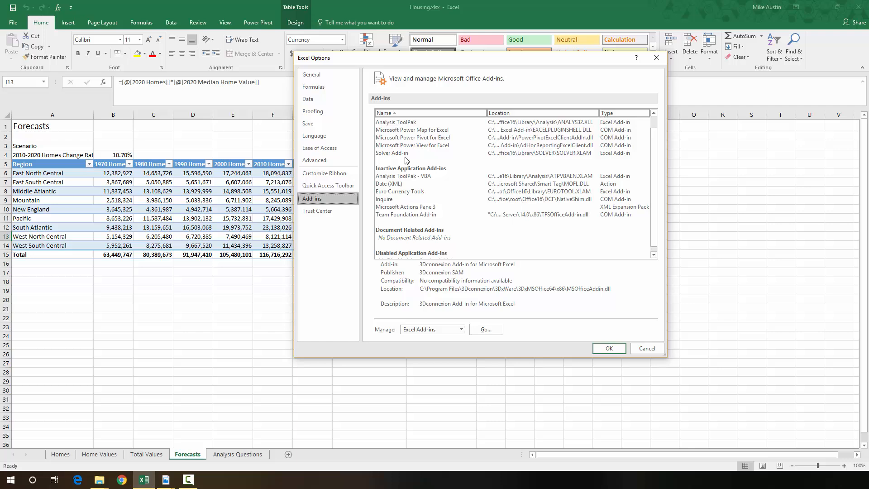
click(392, 153)
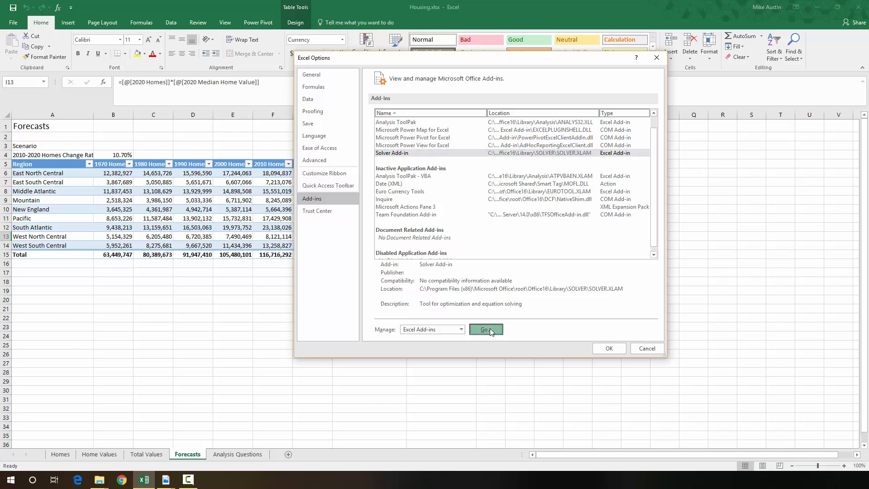
Enable the Solver Add-in in the add-ins list and confirm
click(485, 329)
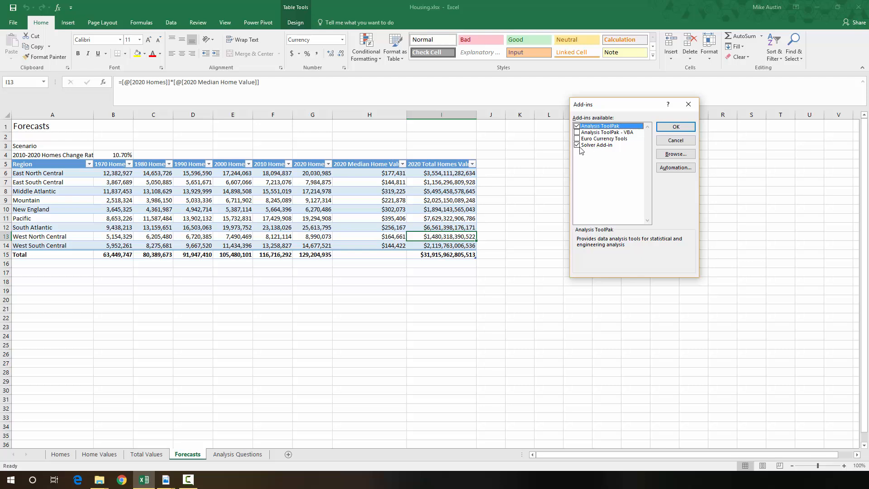
mouse_move(593, 146)
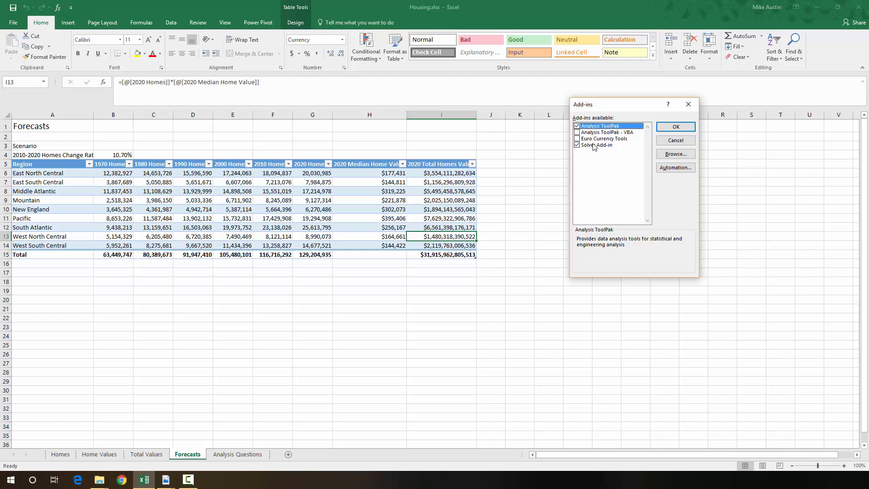
click(676, 127)
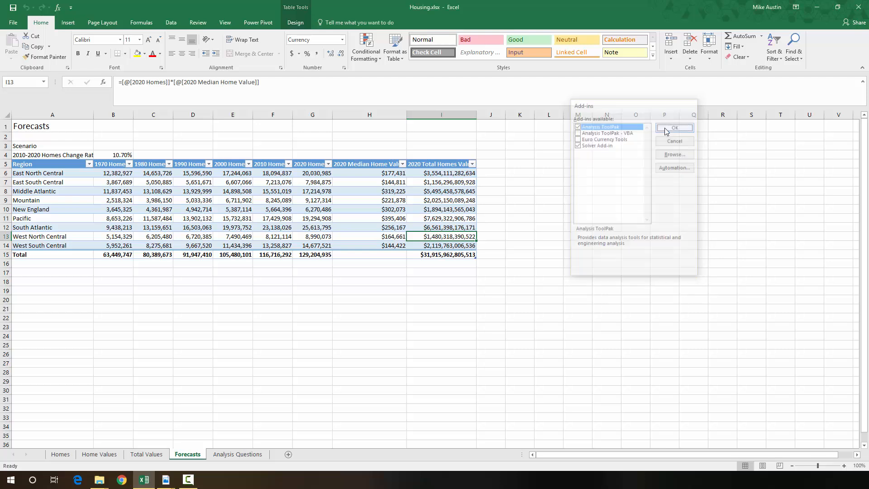
click(673, 128)
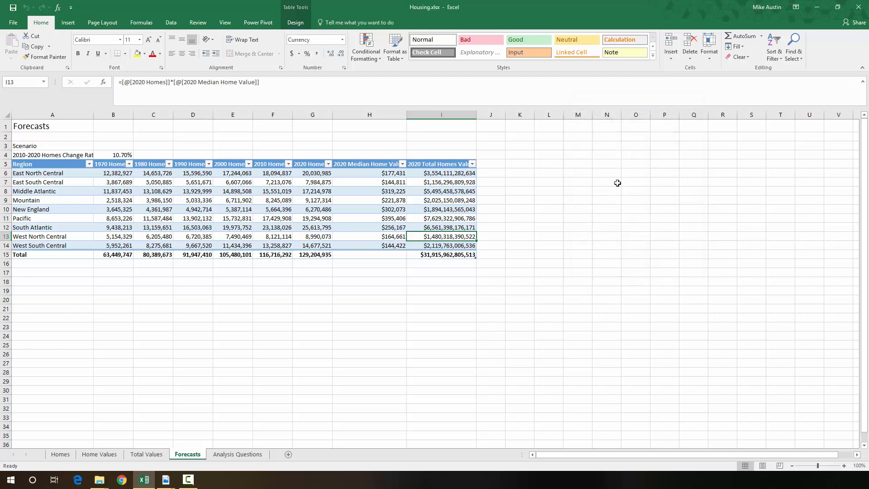
mouse_move(611, 174)
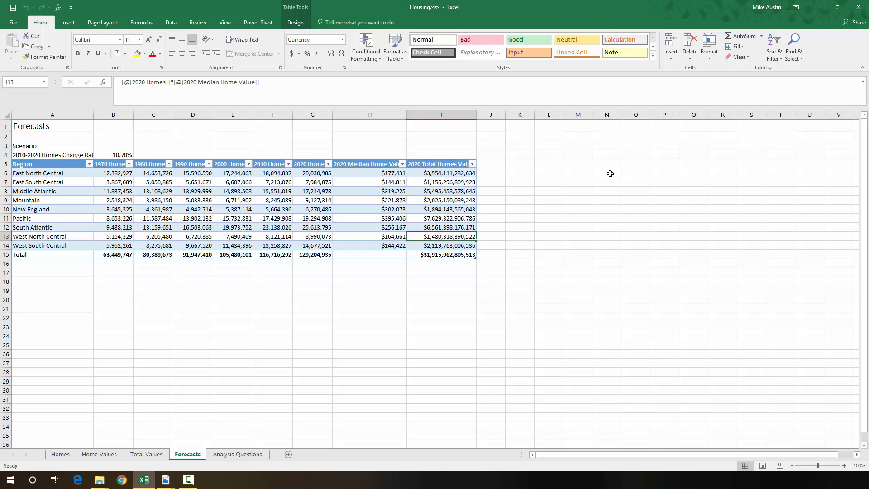
mouse_move(603, 152)
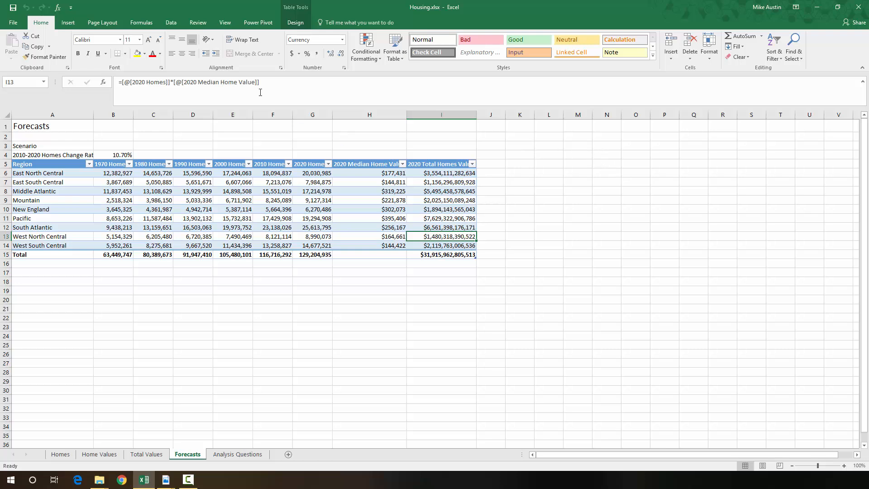
Show the Data ribbon where Solver appears in the Analyze group
click(171, 23)
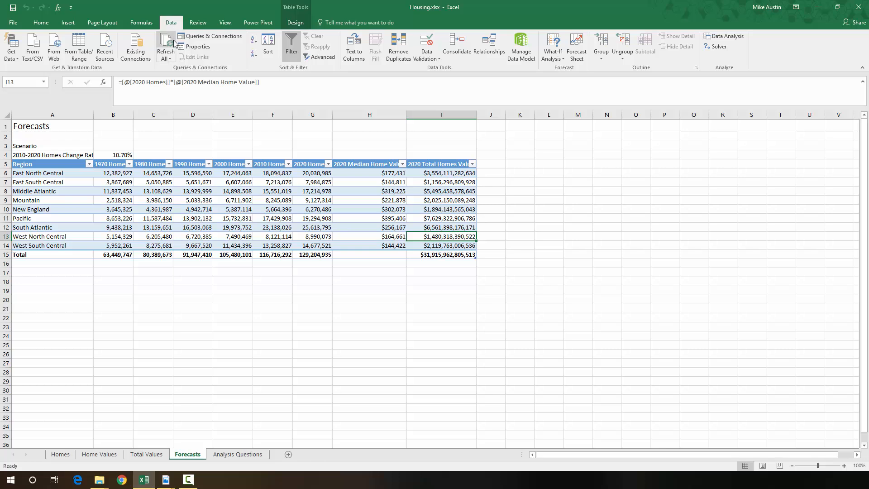
mouse_move(684, 196)
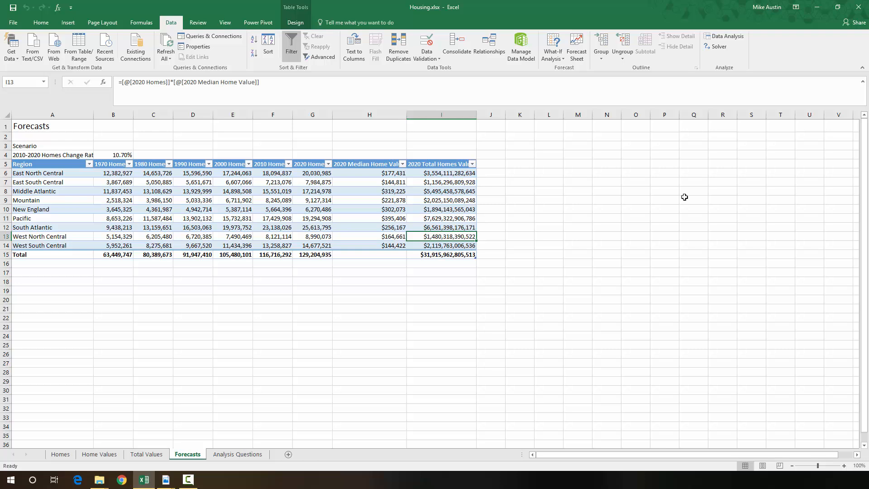
mouse_move(703, 146)
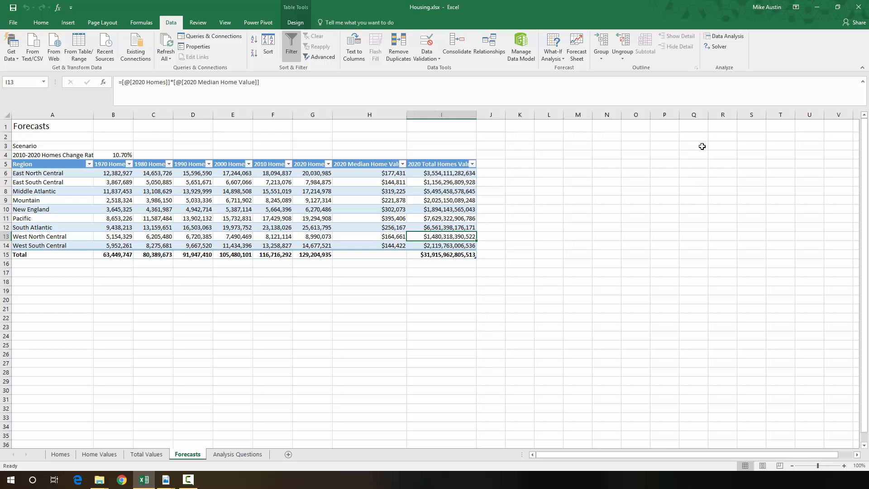
mouse_move(678, 36)
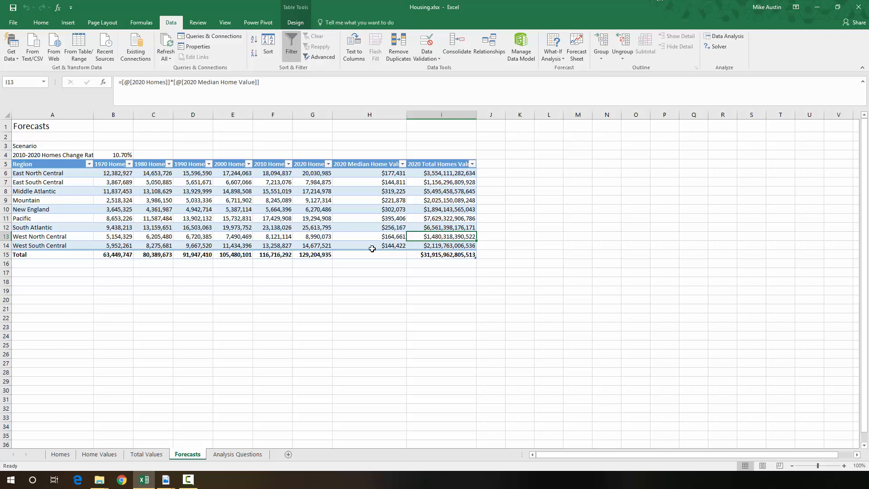
mouse_move(314, 261)
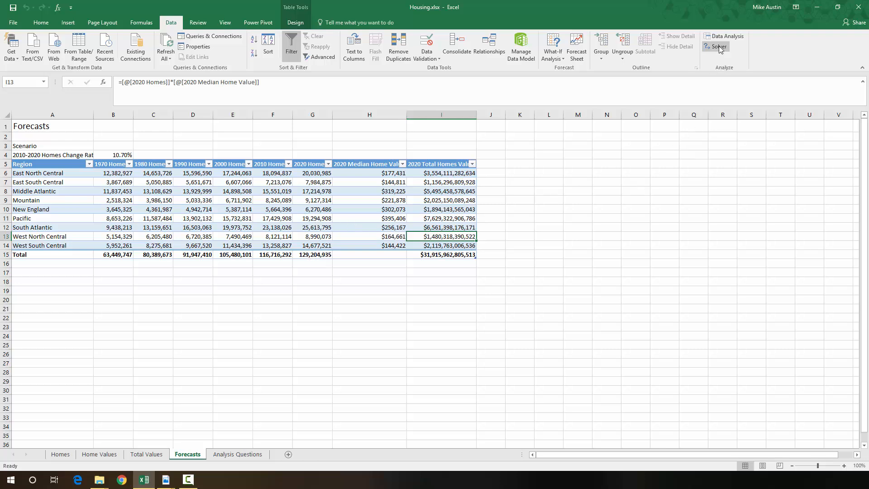
mouse_move(717, 46)
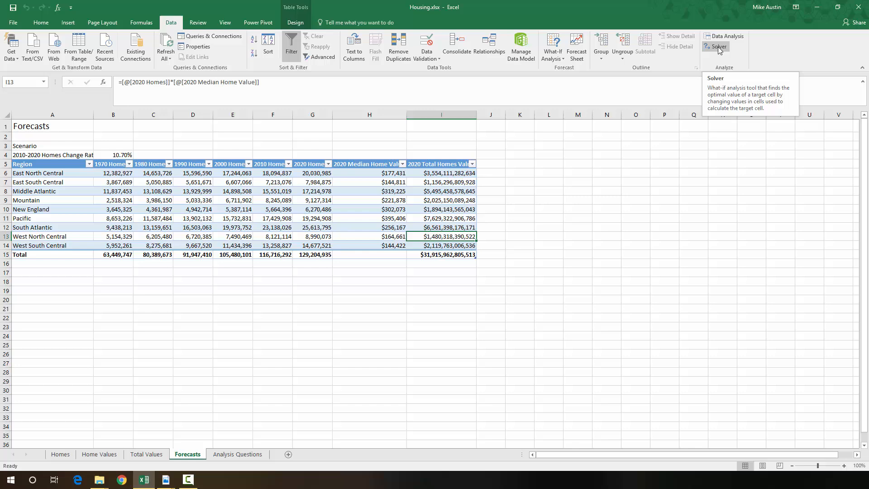
In Solver, target $G$15 to a value of 128162068 by changing cell $B$4
click(718, 46)
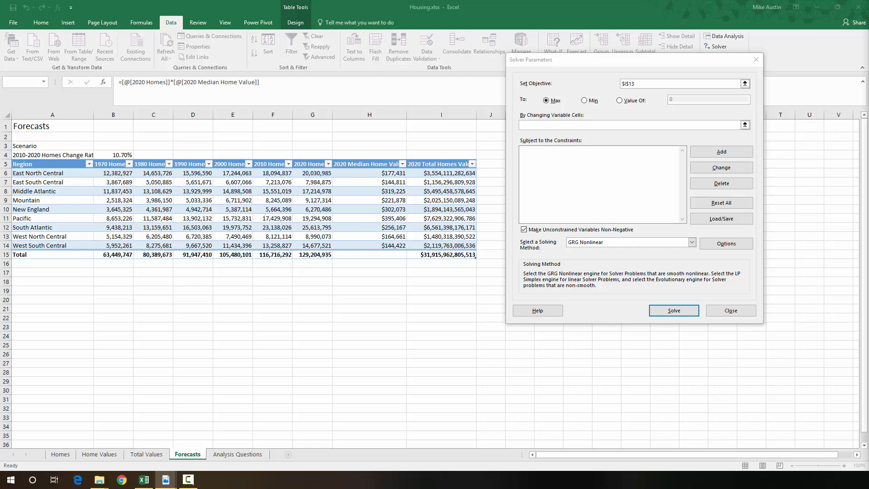
mouse_move(841, 174)
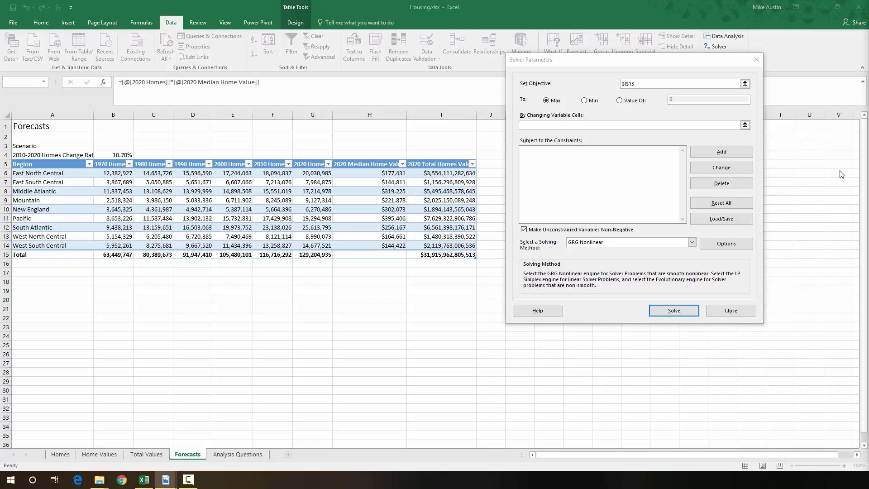
mouse_move(787, 163)
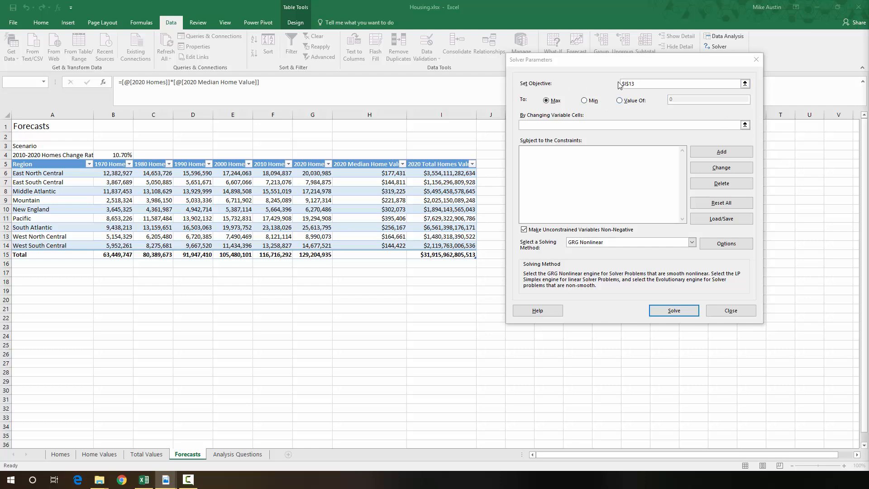
click(442, 236)
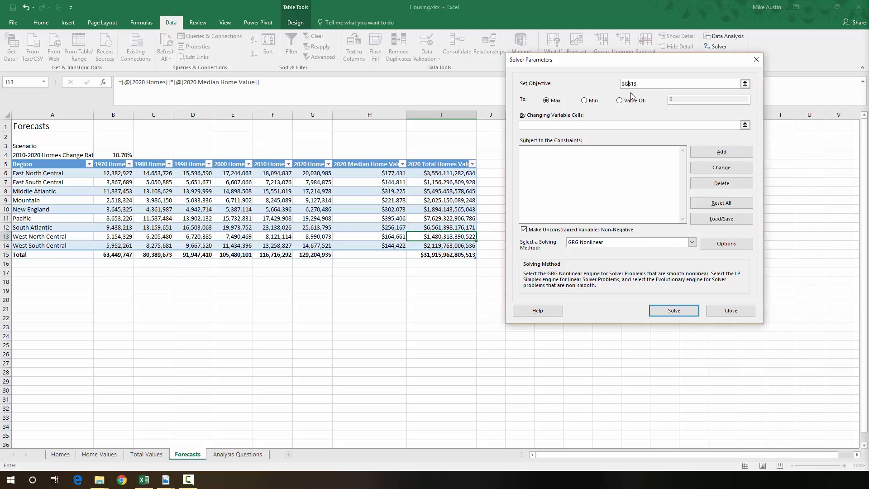
click(685, 83)
text(5)
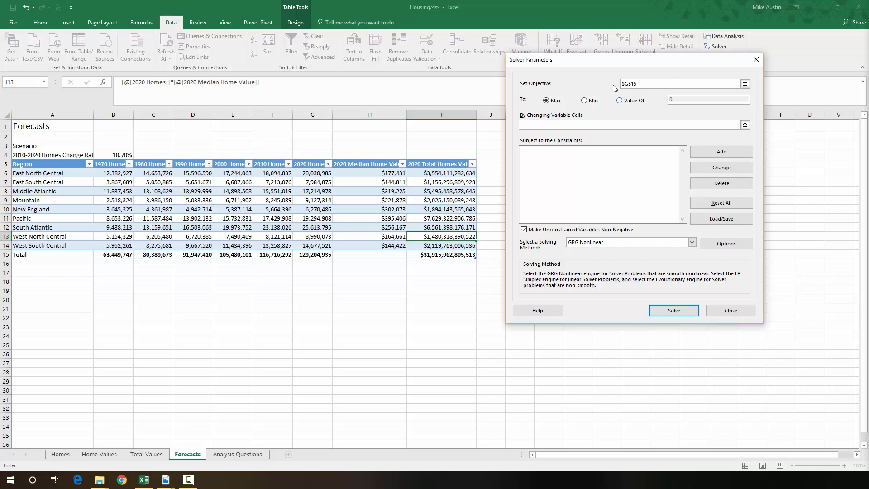
mouse_move(316, 255)
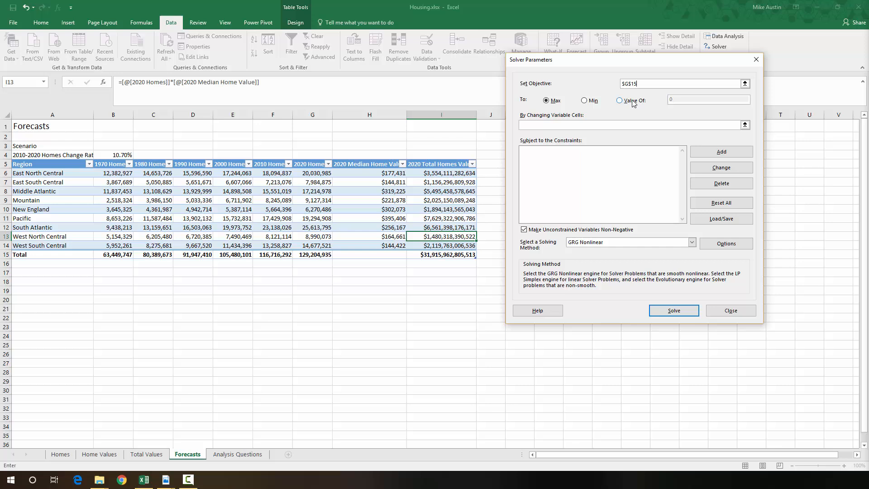
click(619, 99)
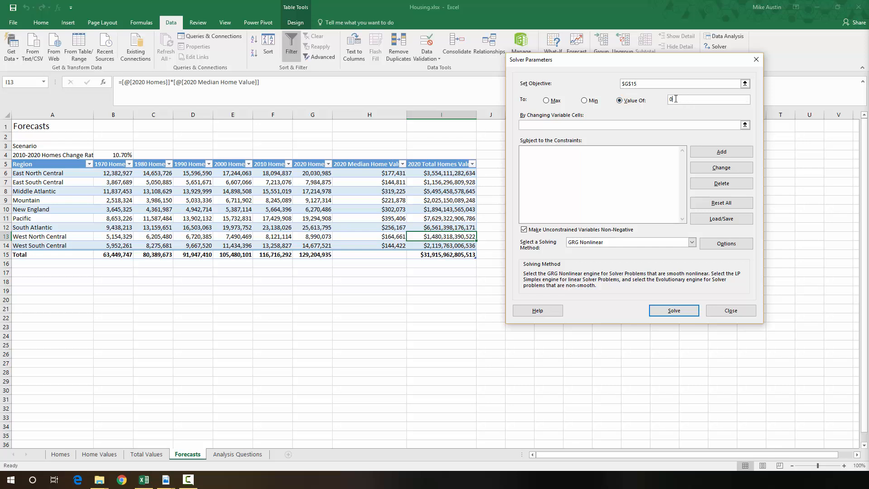
text(128162068)
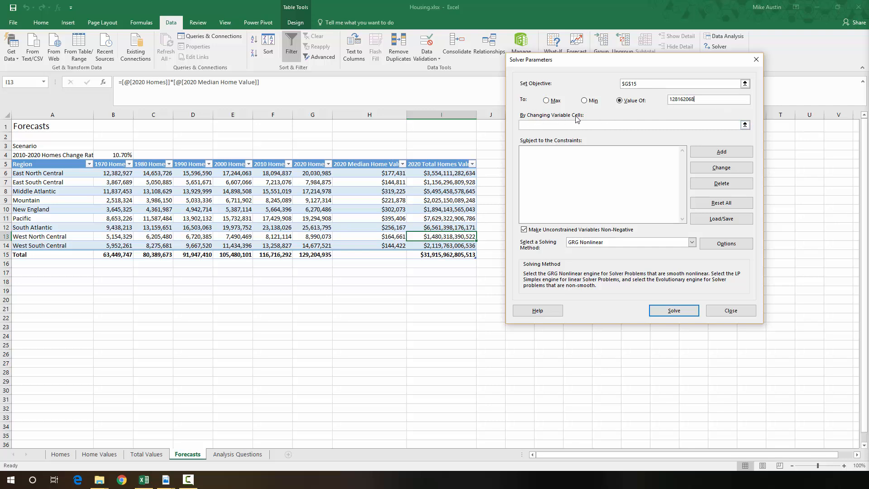
click(745, 125)
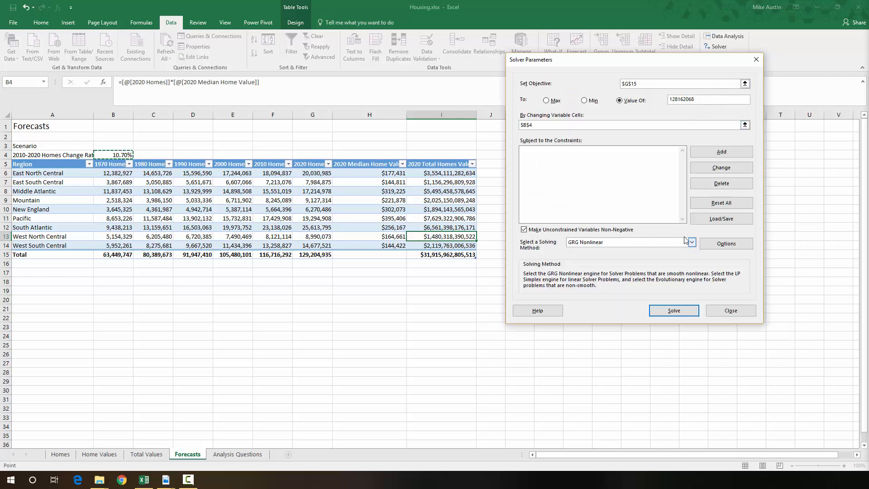
Solve with the Simplex LP method, giving a 9.81% change rate and 128,162,068 total
click(691, 243)
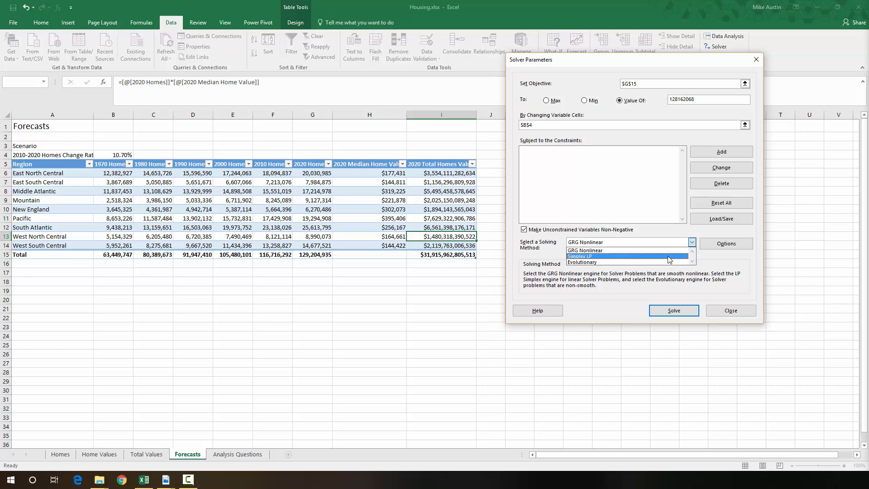
click(580, 256)
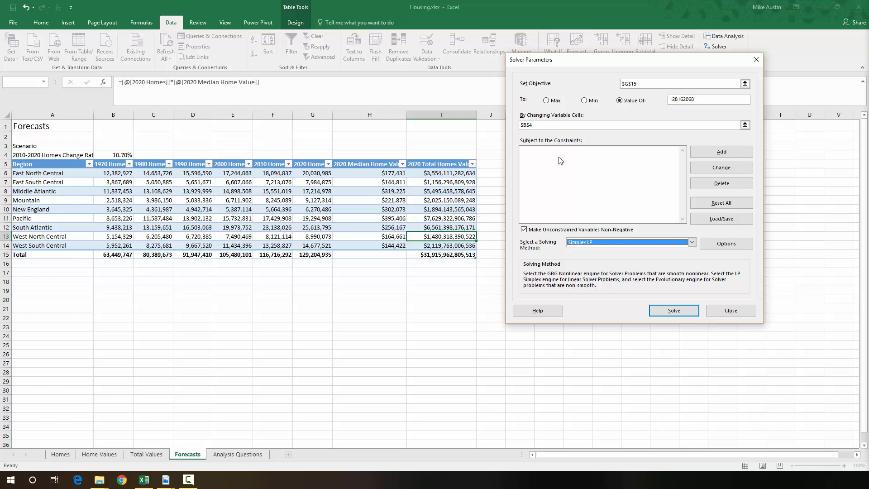
mouse_move(589, 176)
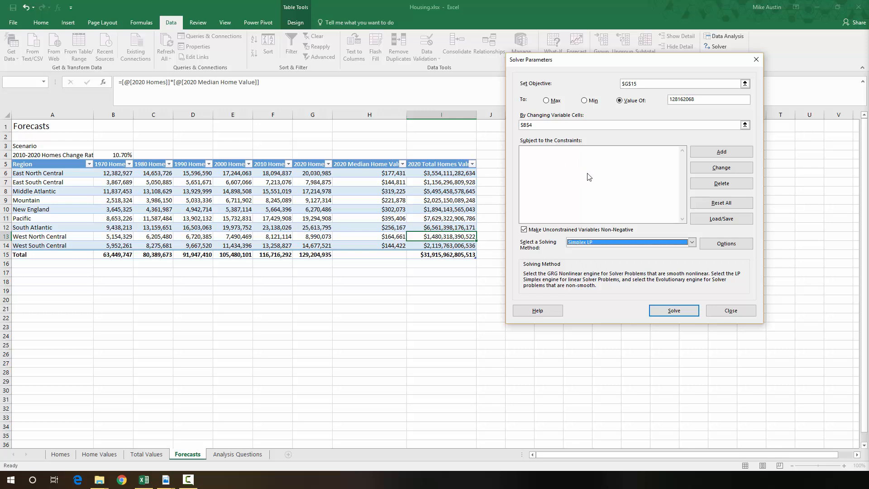
mouse_move(592, 201)
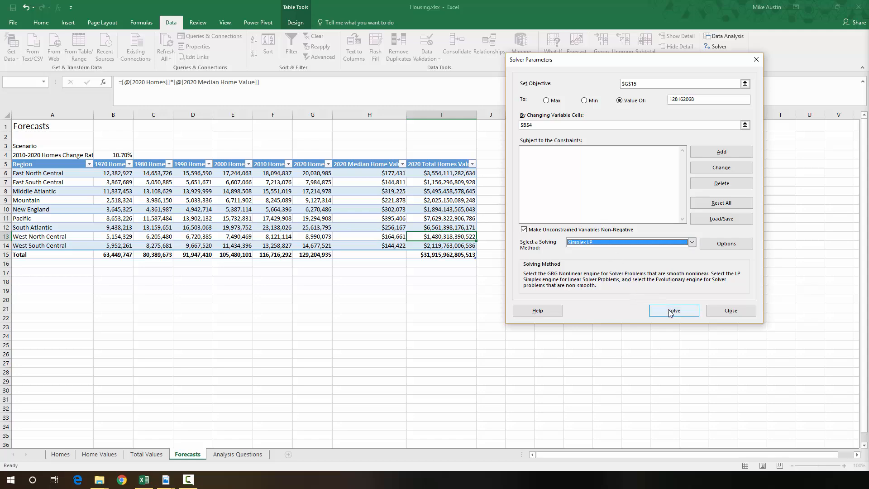
click(673, 310)
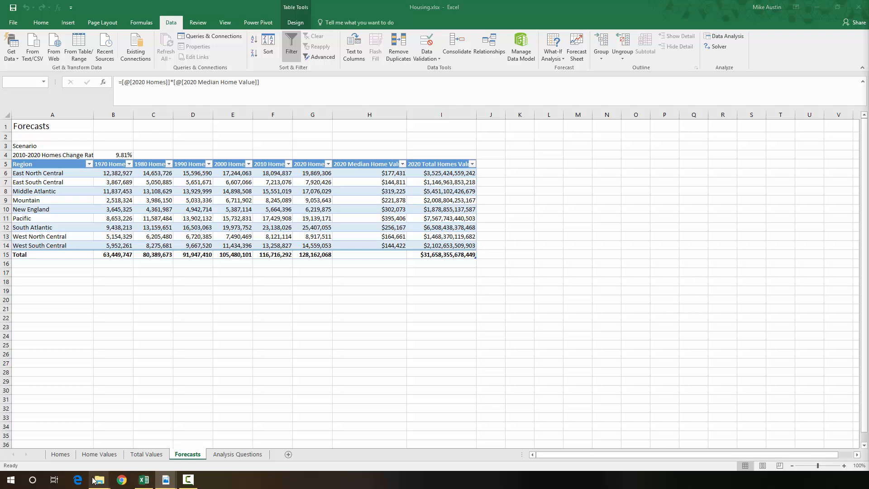
Keep the Solver solution, leaving B4 at 9.81% and the 2020 total at 128,162,068
click(441, 236)
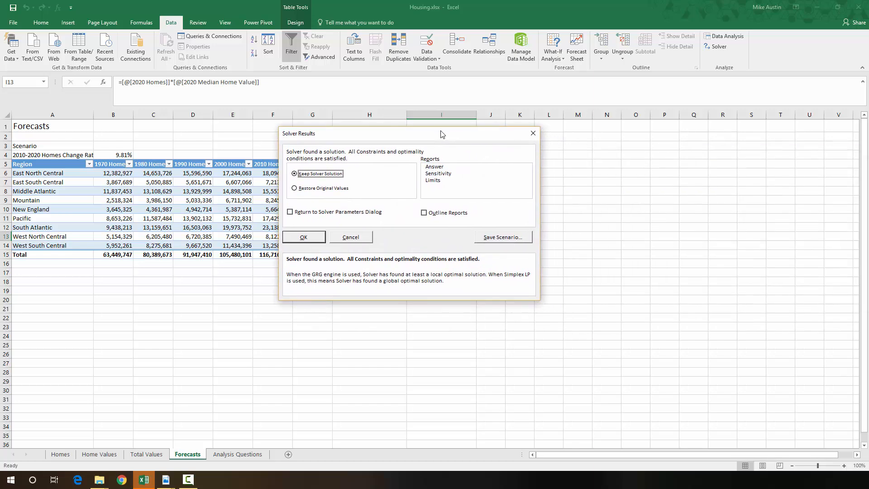
mouse_move(352, 174)
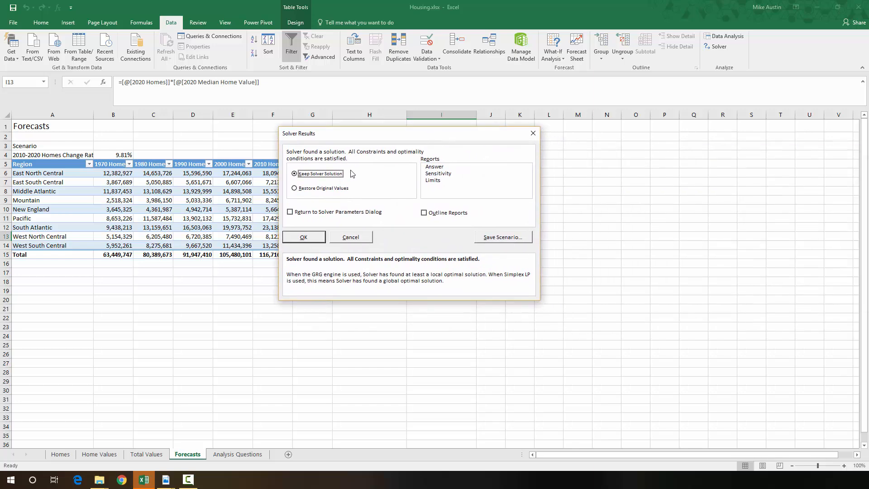
mouse_move(423, 144)
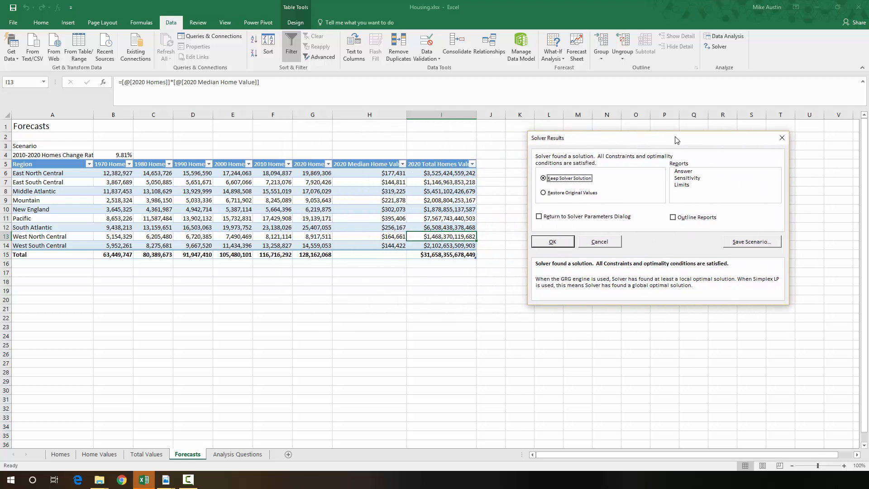
mouse_move(580, 194)
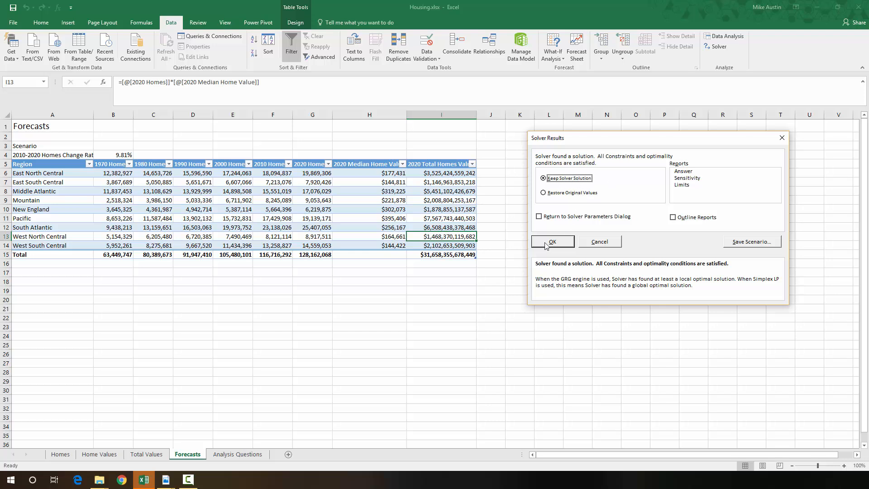
mouse_move(302, 259)
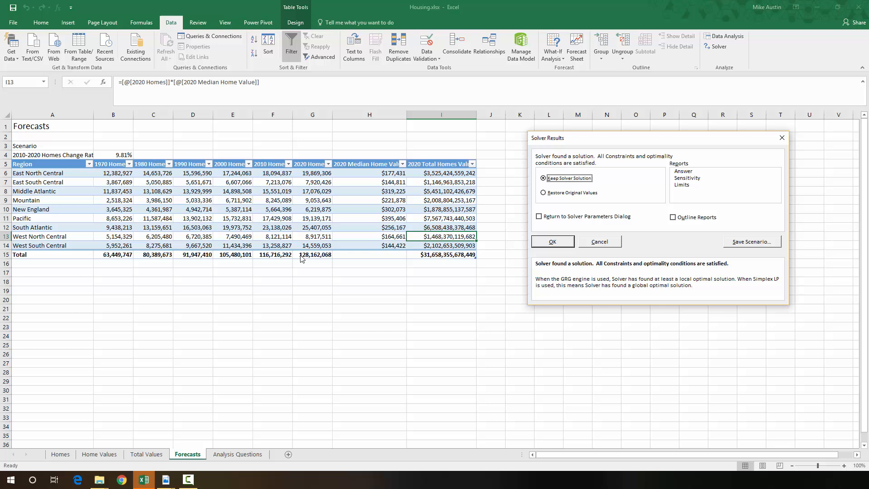
mouse_move(561, 284)
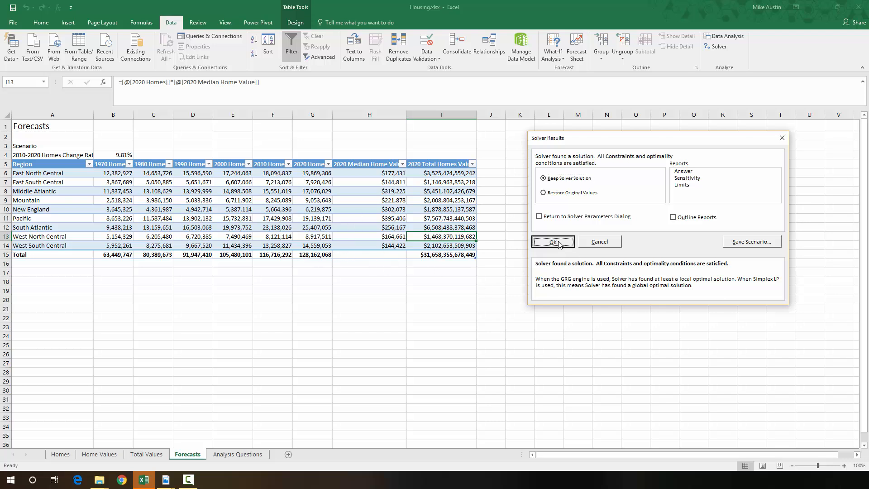
click(552, 241)
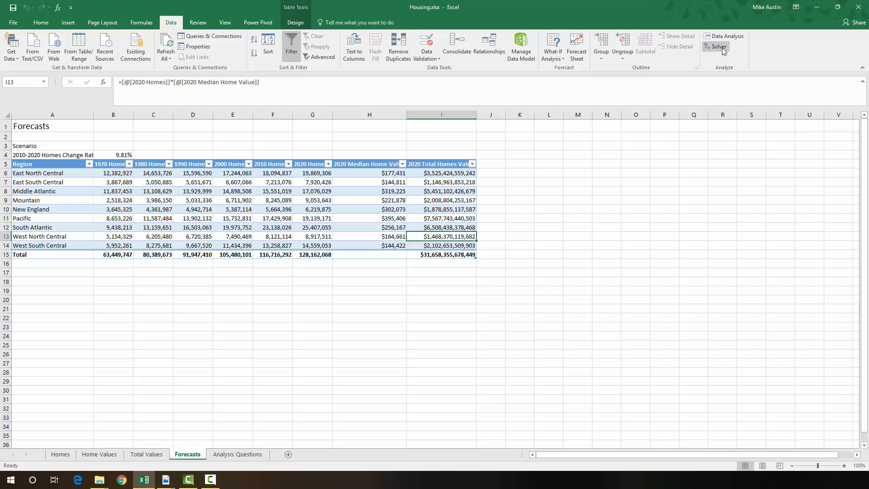
mouse_move(728, 71)
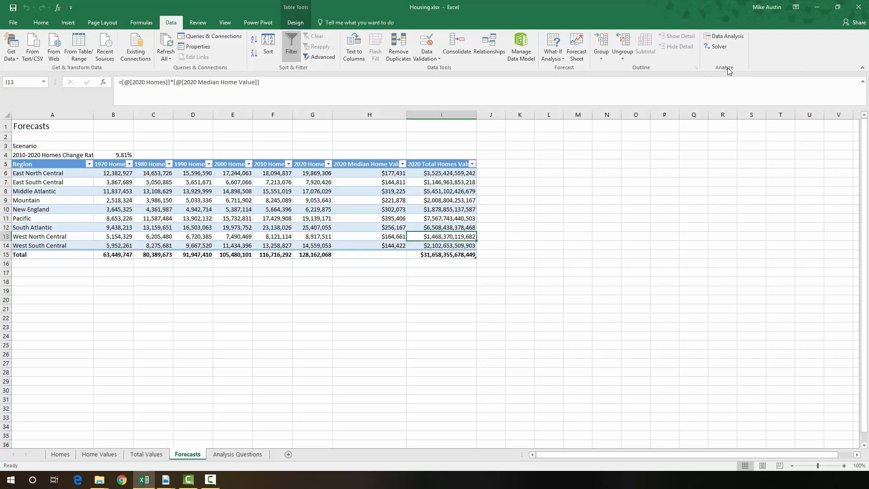
Reopen Solver and set it to minimize the total homes value in $I$15
click(718, 46)
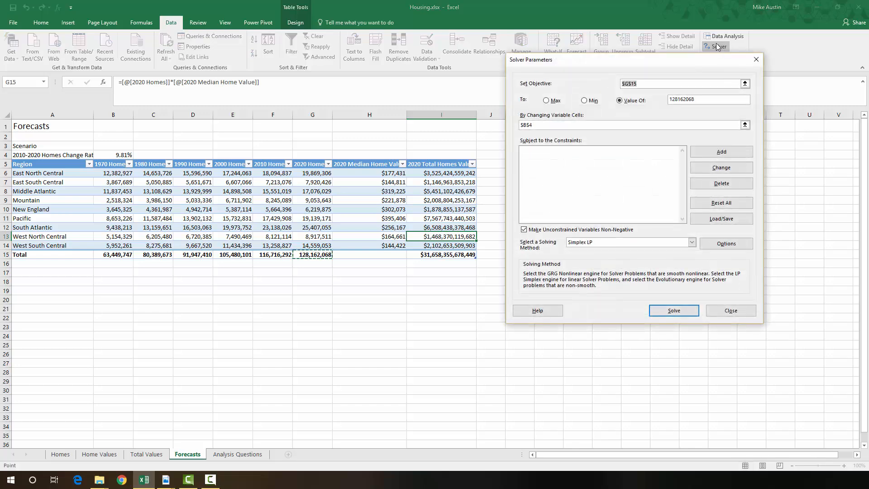
mouse_move(707, 63)
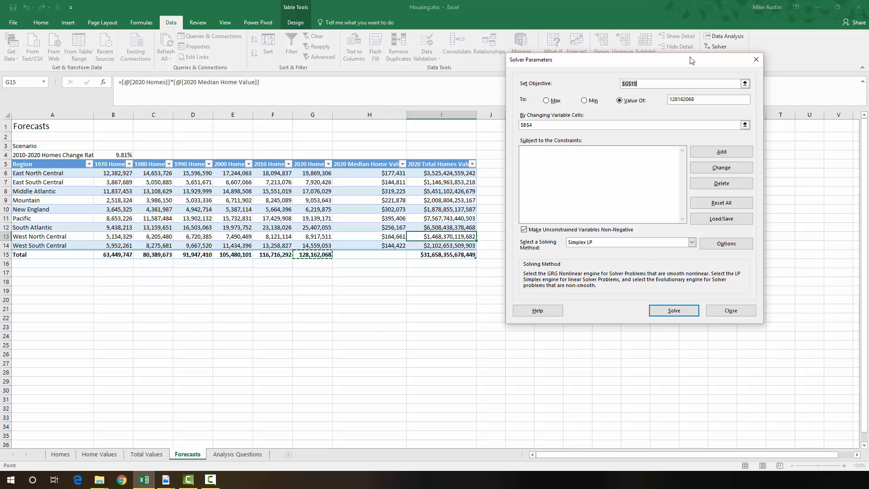
drag(691, 59, 723, 123)
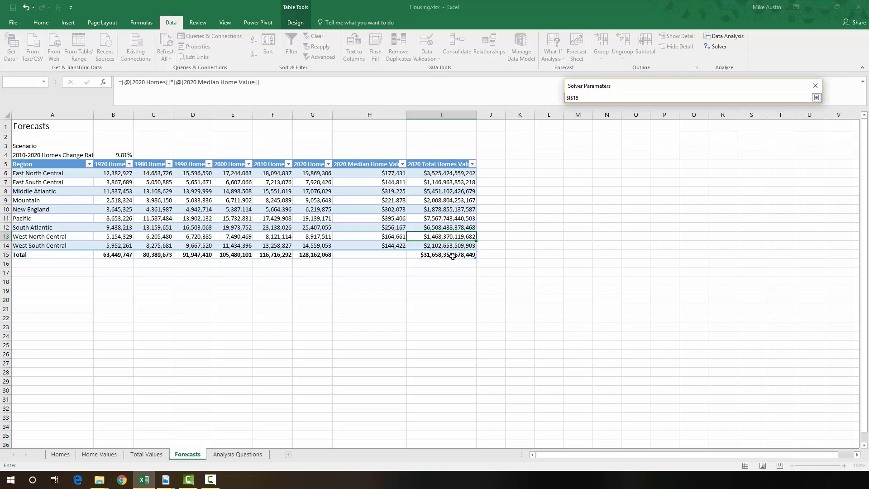
click(441, 254)
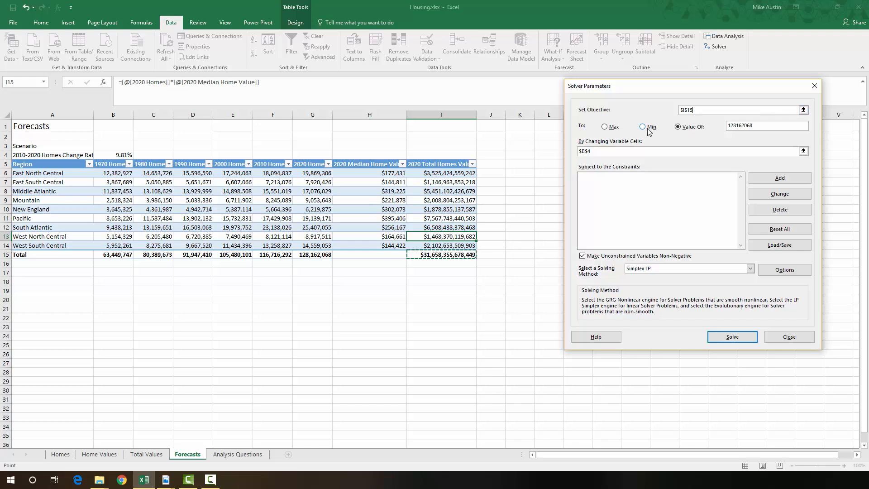
click(642, 126)
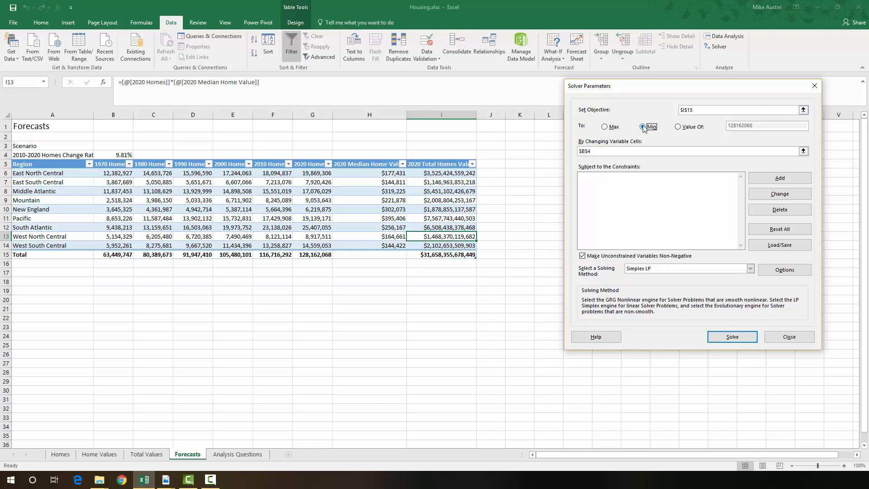
Make the 2020 home counts $G$6:$G$14 the cells Solver changes
click(642, 127)
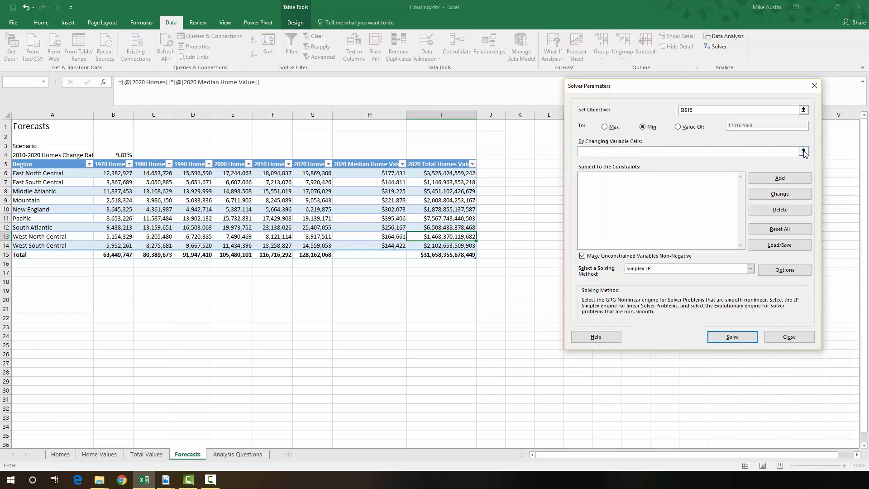
click(803, 151)
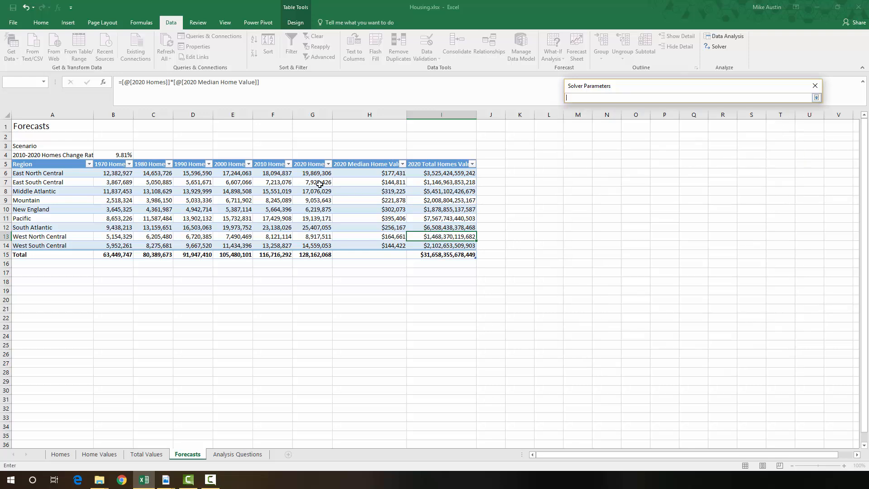
click(312, 173)
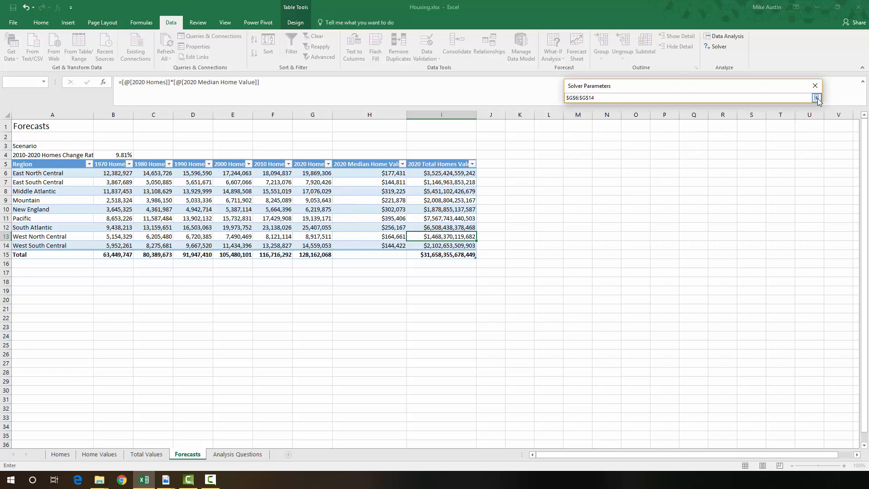
click(816, 98)
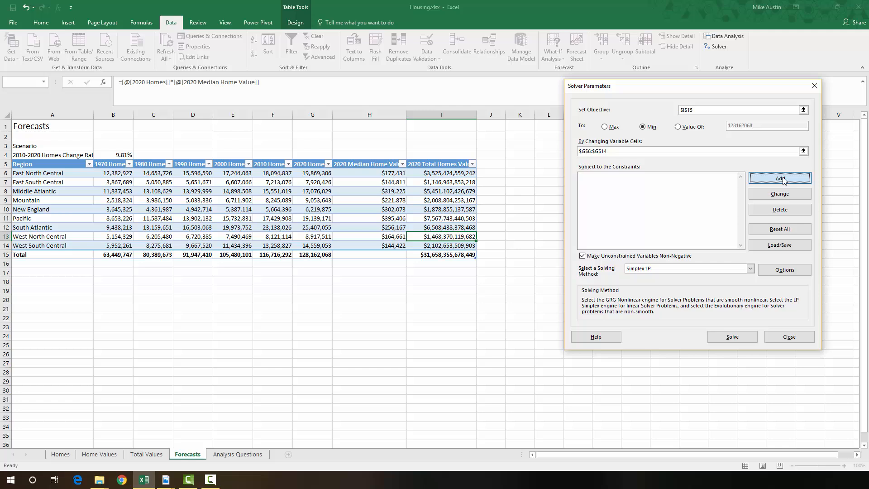
Add the constraint $G$15 = 128162068 and run Solver to minimize I15
click(780, 179)
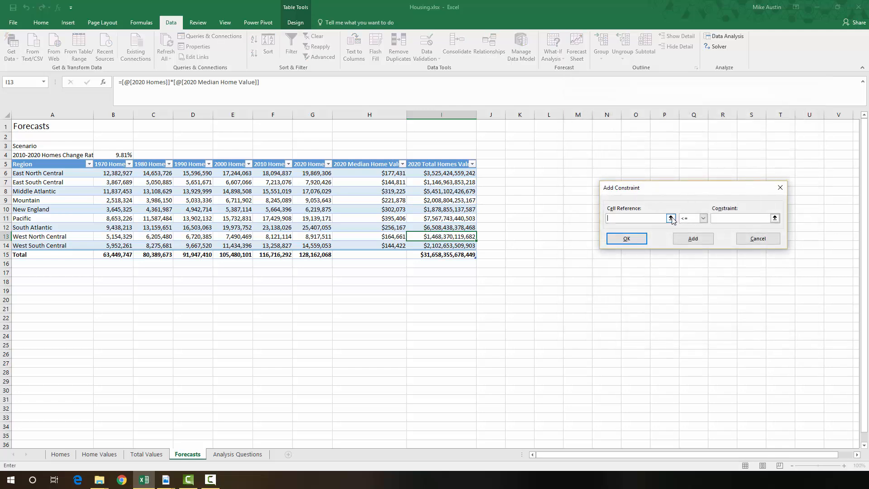
click(671, 218)
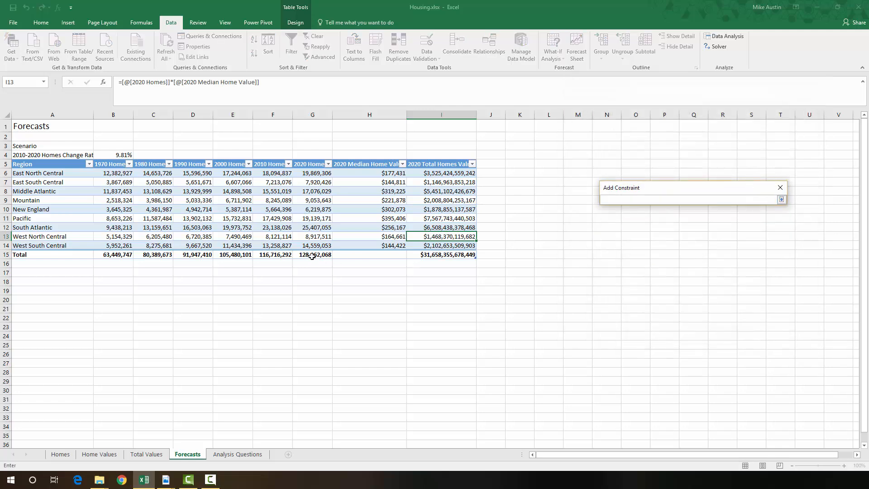
click(312, 254)
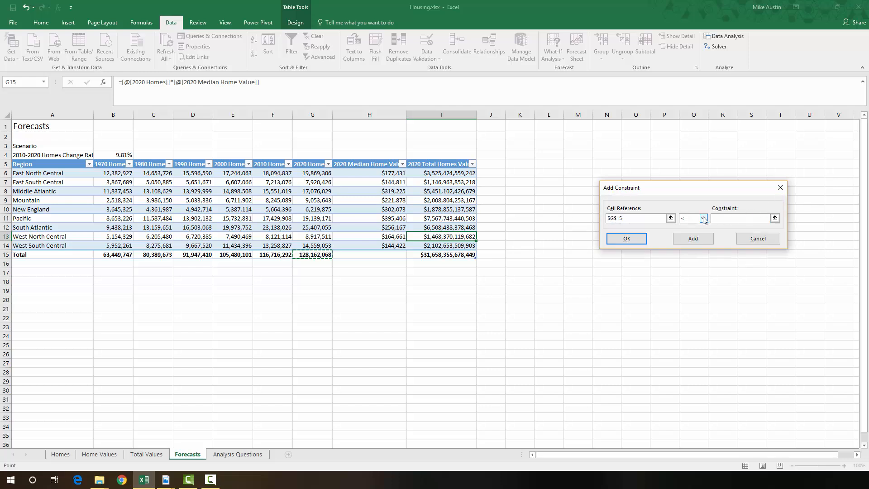
click(704, 219)
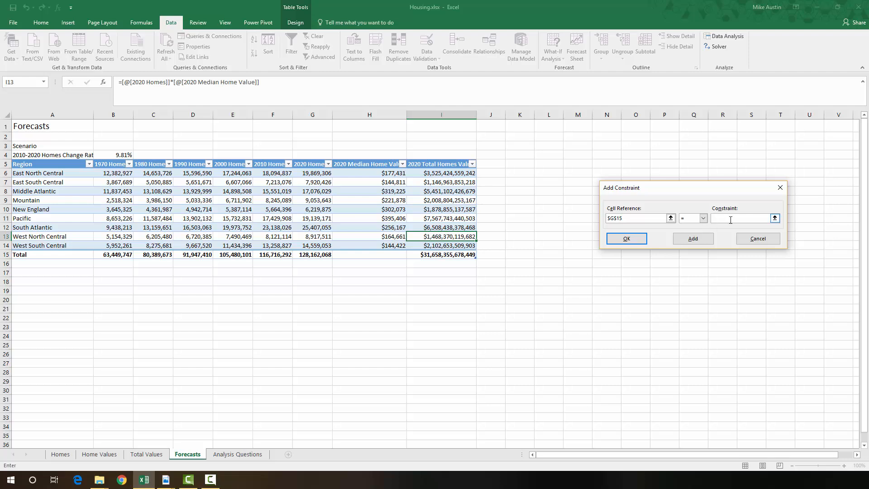
text(128162068)
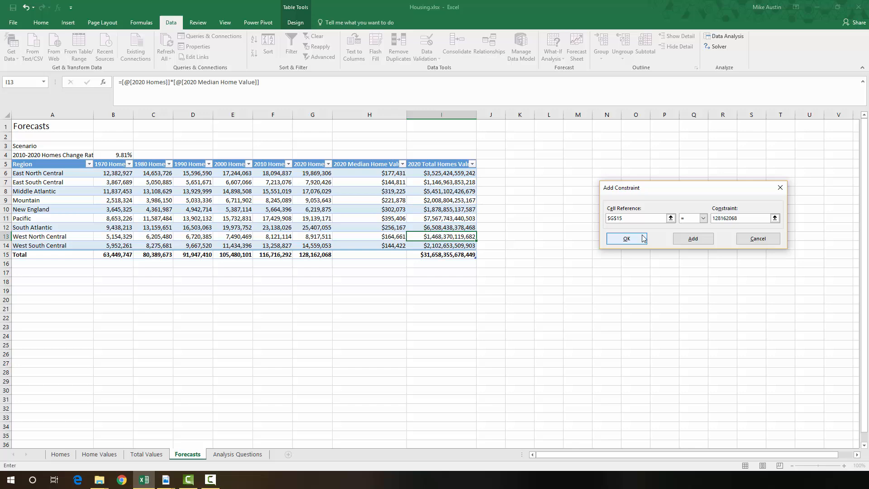
click(626, 238)
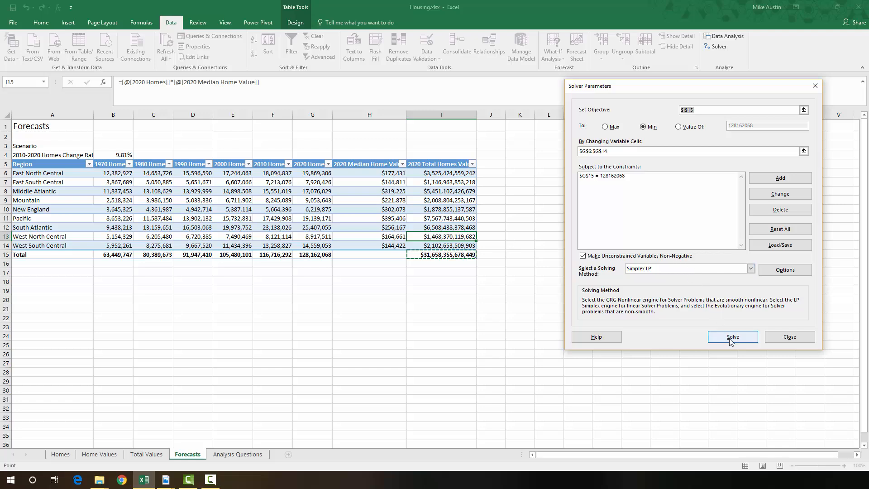
click(732, 337)
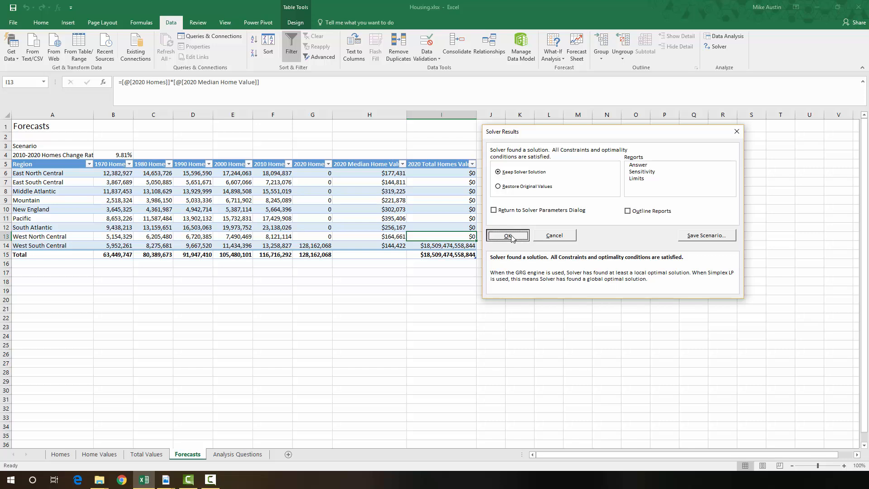
Keep the result placing all 128,162,068 homes in West South Central, total value $18,509,474,558,844
click(507, 235)
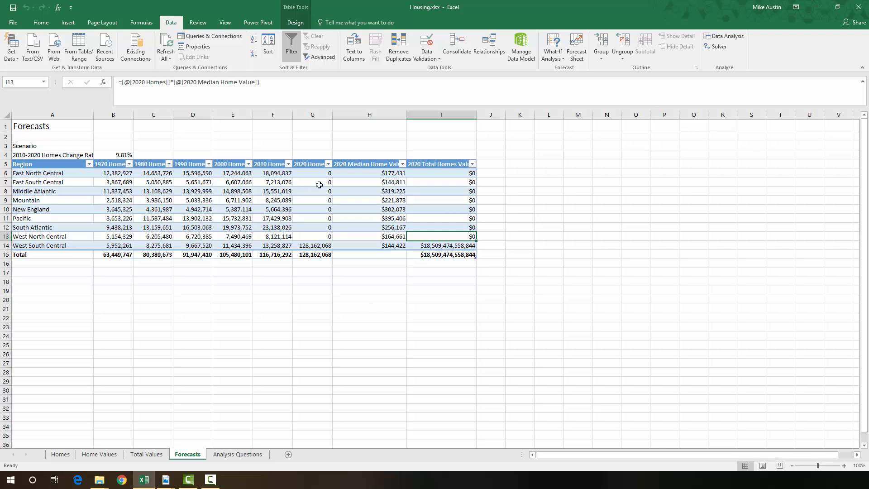
mouse_move(316, 188)
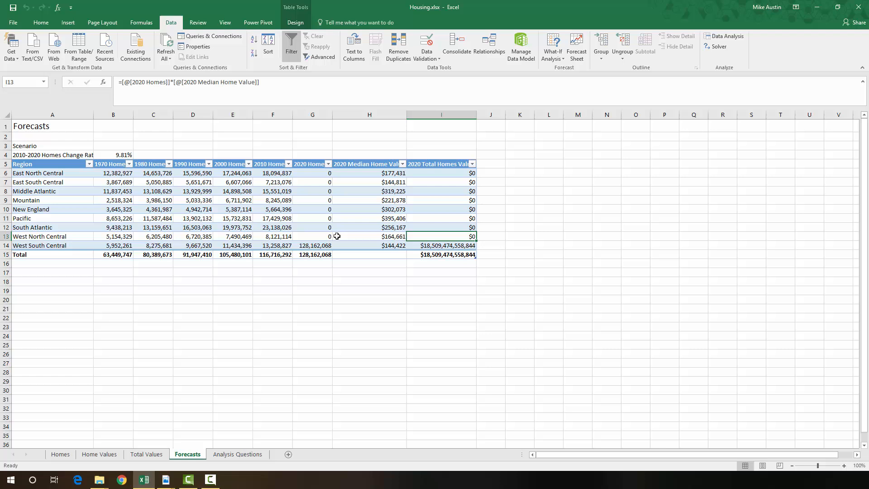
mouse_move(339, 235)
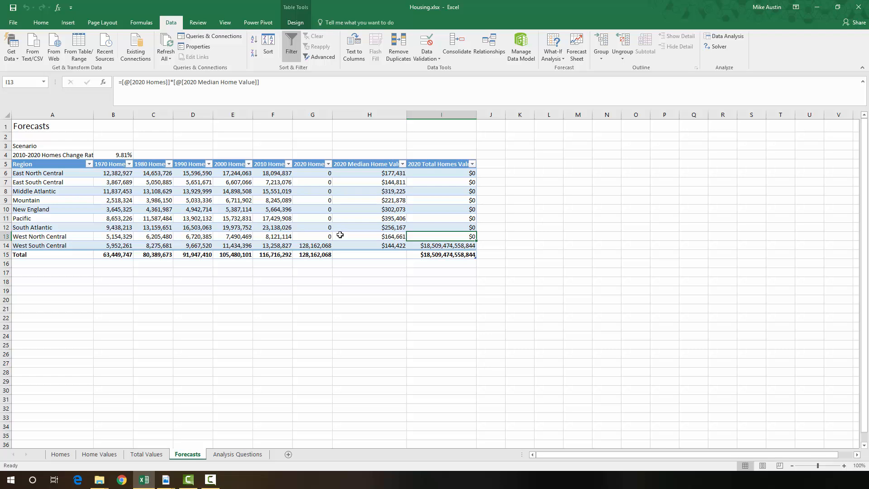
mouse_move(361, 221)
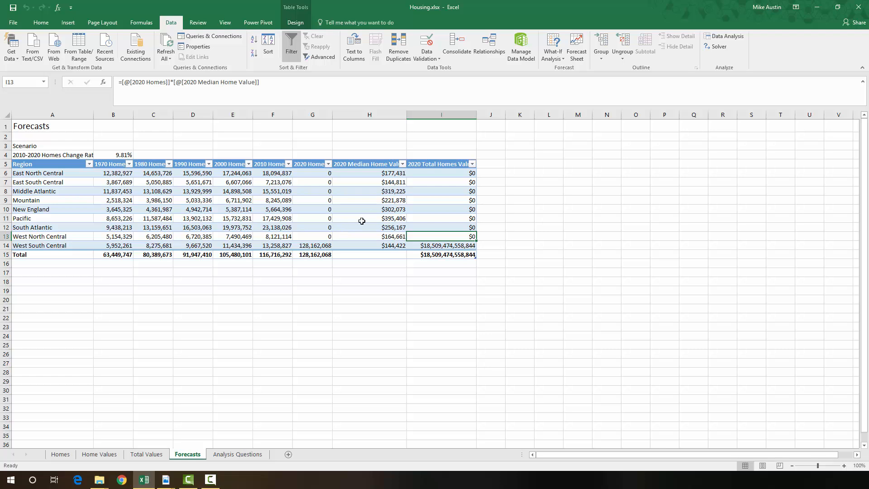
mouse_move(318, 245)
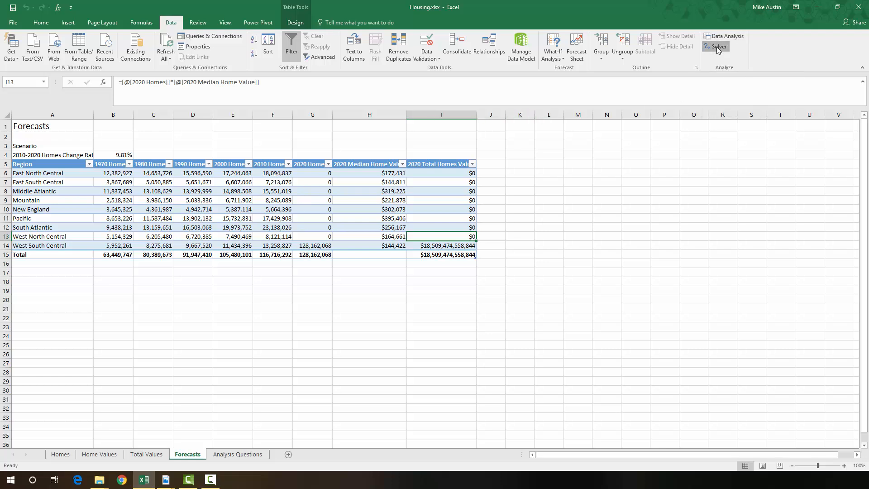
In Solver, begin a new constraint with G6:G14 as the constrained cells
click(716, 46)
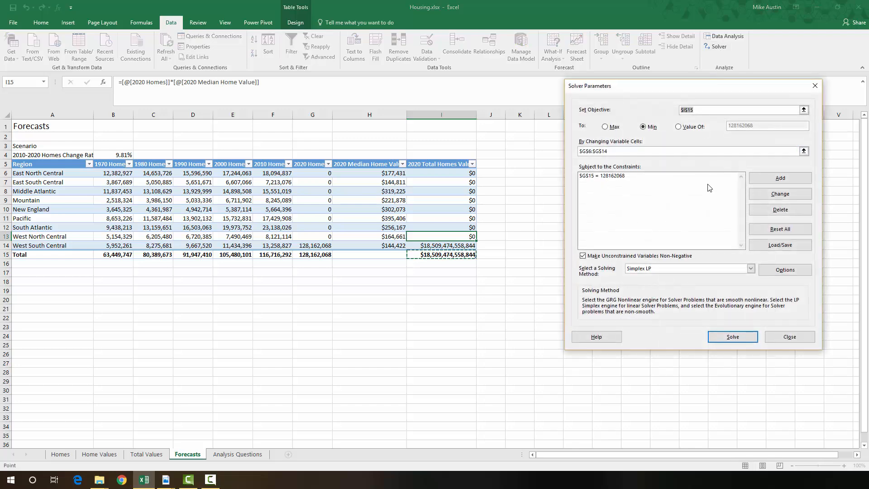
mouse_move(761, 154)
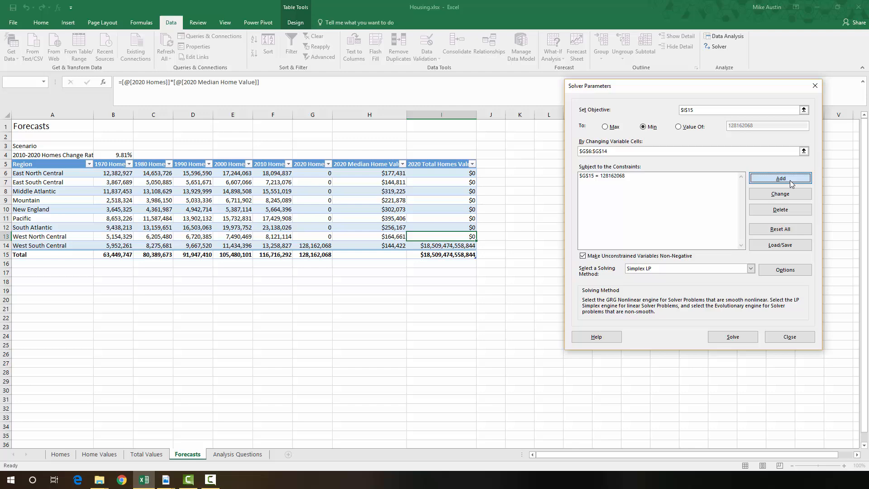
click(780, 179)
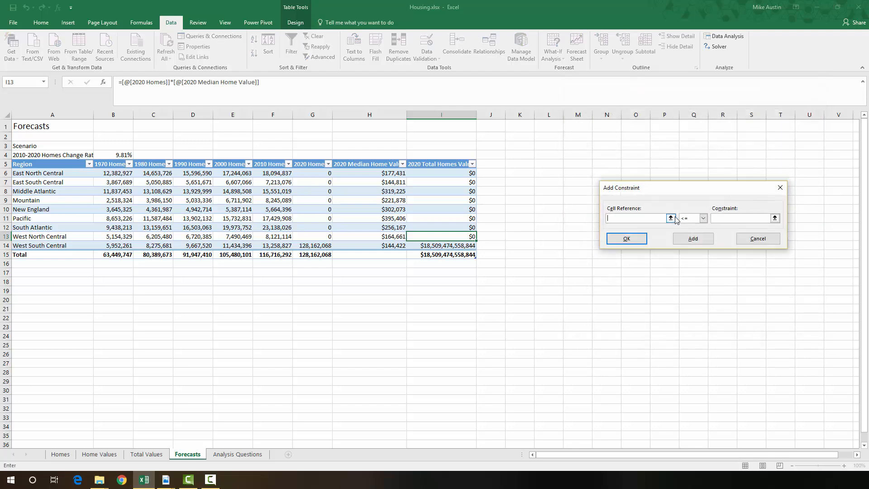
click(671, 217)
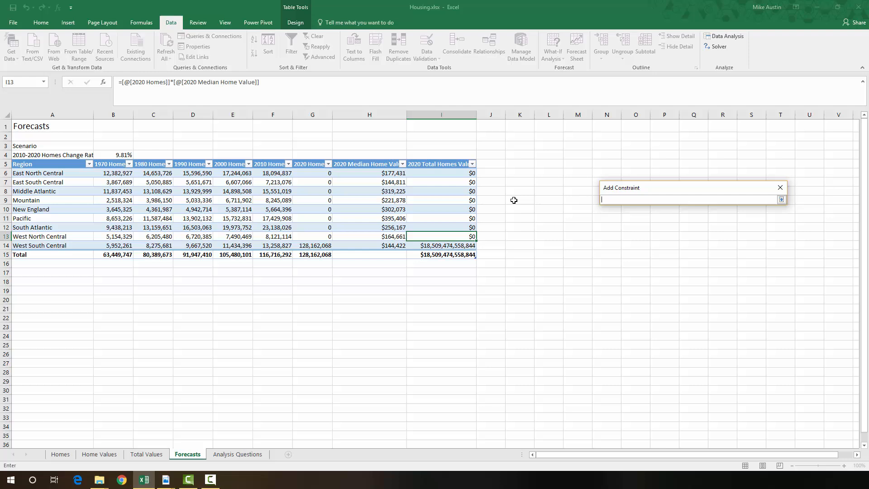
mouse_move(322, 172)
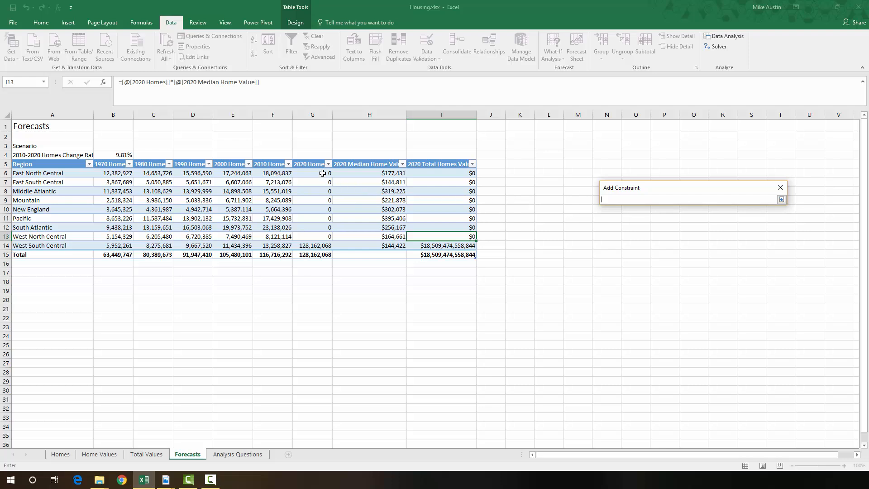
mouse_move(323, 172)
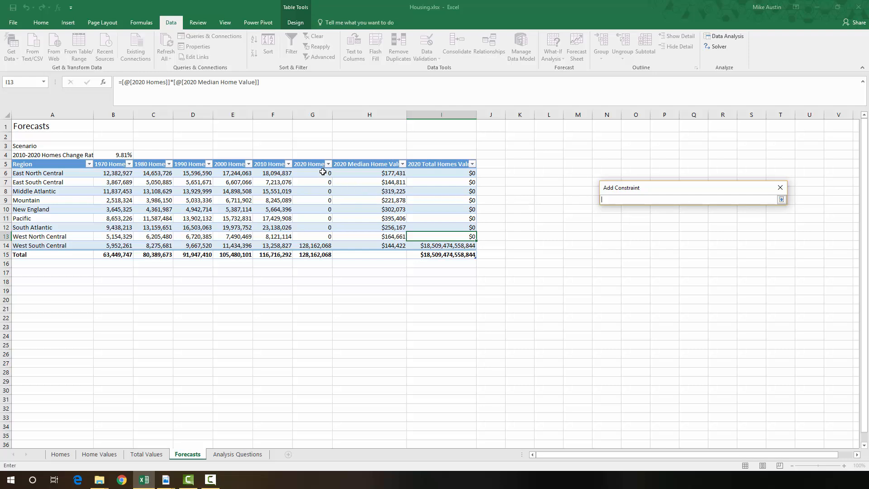
drag(312, 172, 312, 245)
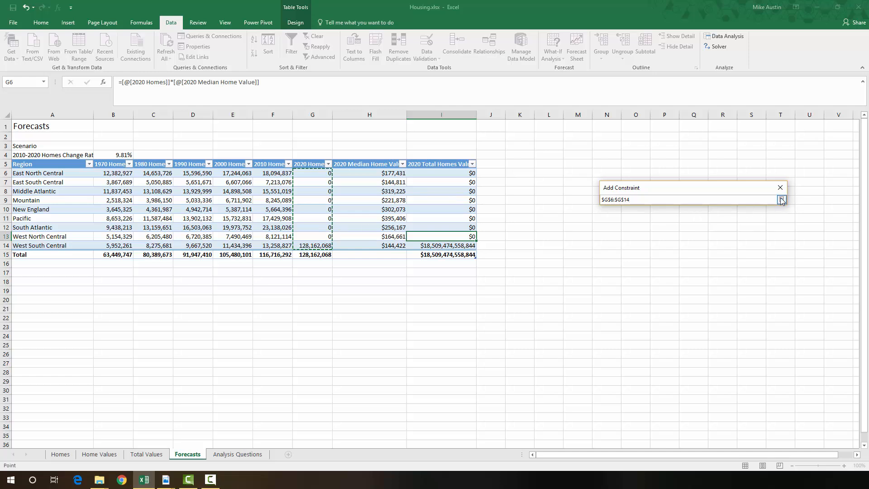
click(702, 219)
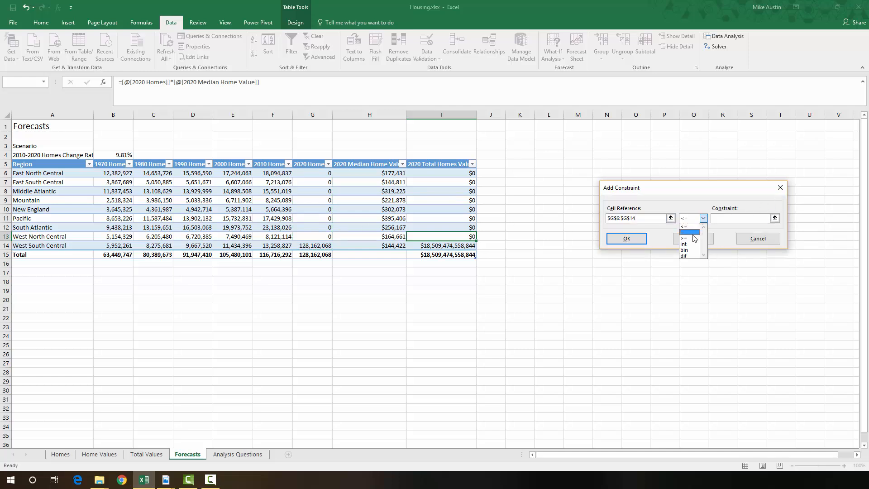
Require G6:G14 >= F6:F14 (the 2010 home counts) and confirm the constraint
click(686, 231)
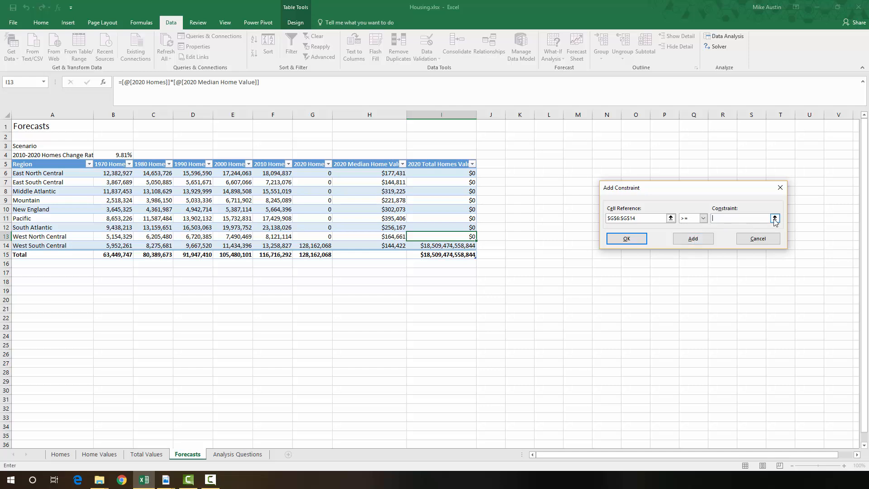
click(775, 218)
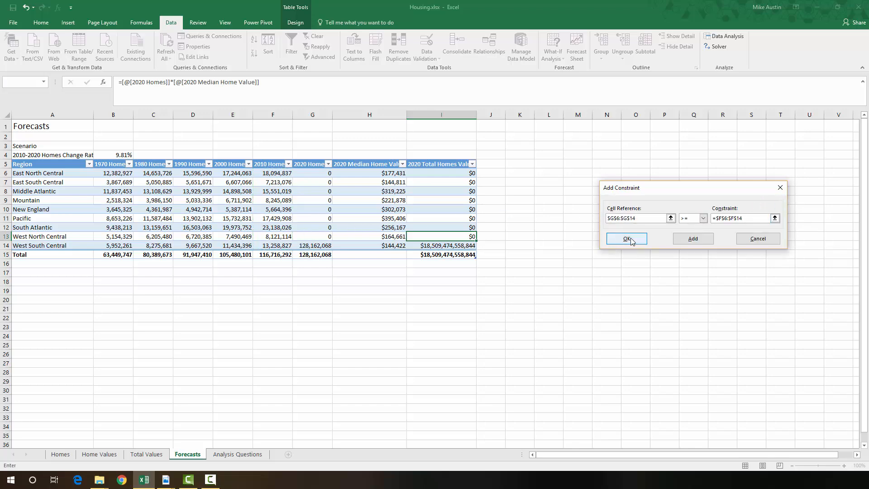
click(626, 238)
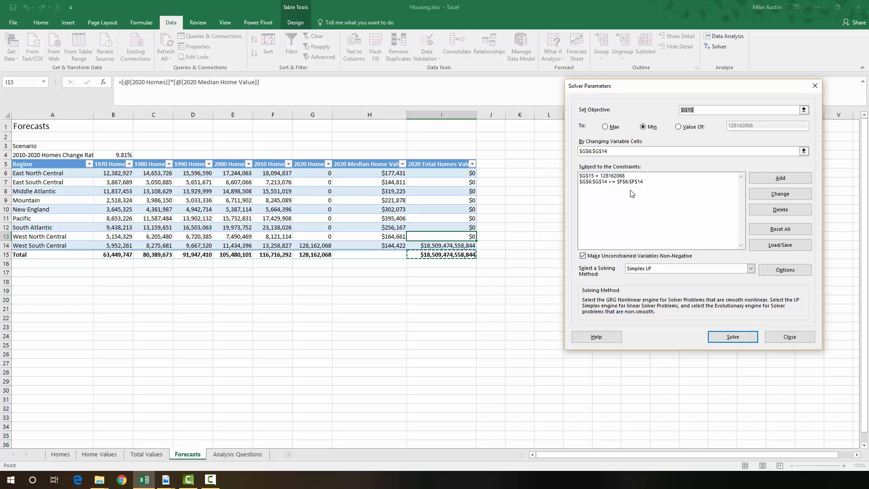
click(643, 127)
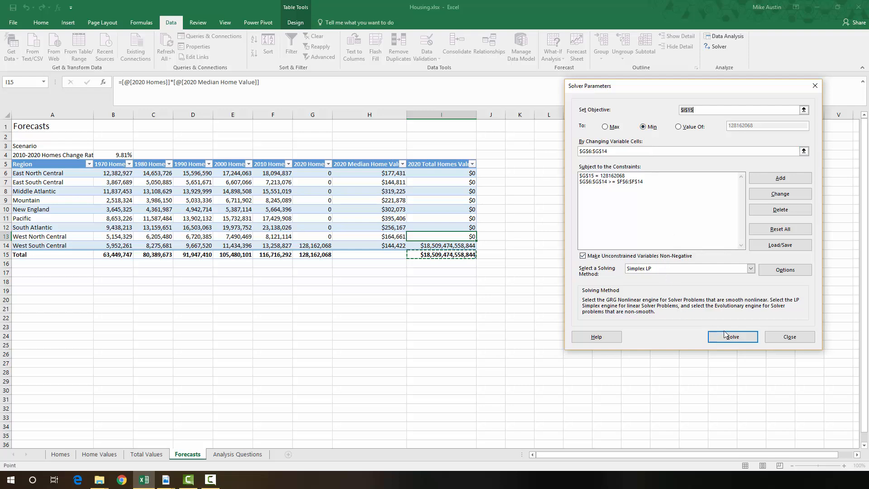
Solve with both constraints and keep the solution (West South Central 24,704,603, total $30,484,067,916,913)
click(732, 336)
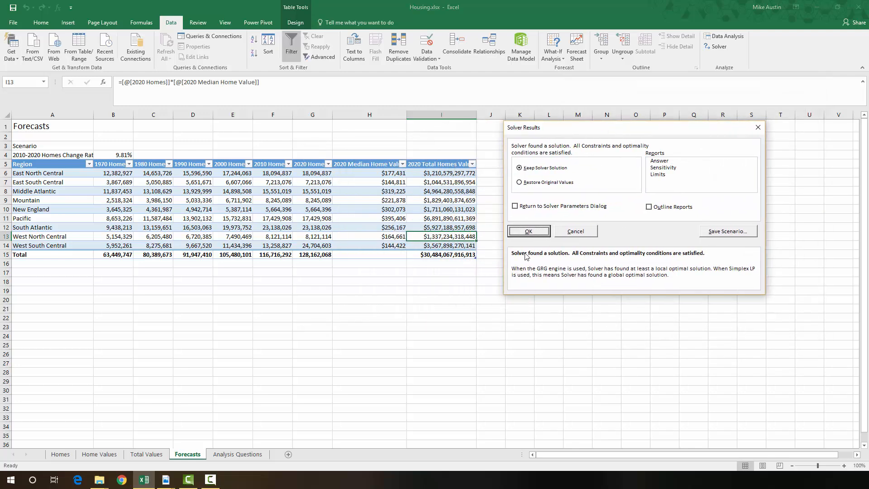
mouse_move(538, 232)
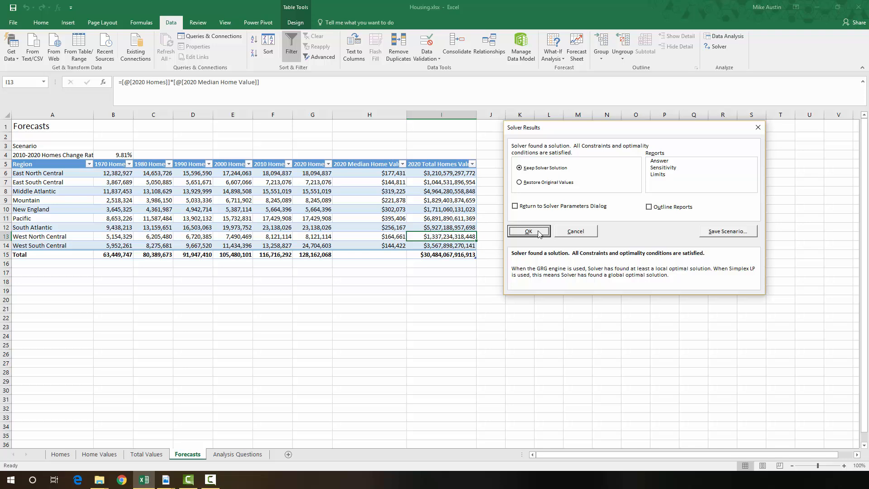
click(528, 231)
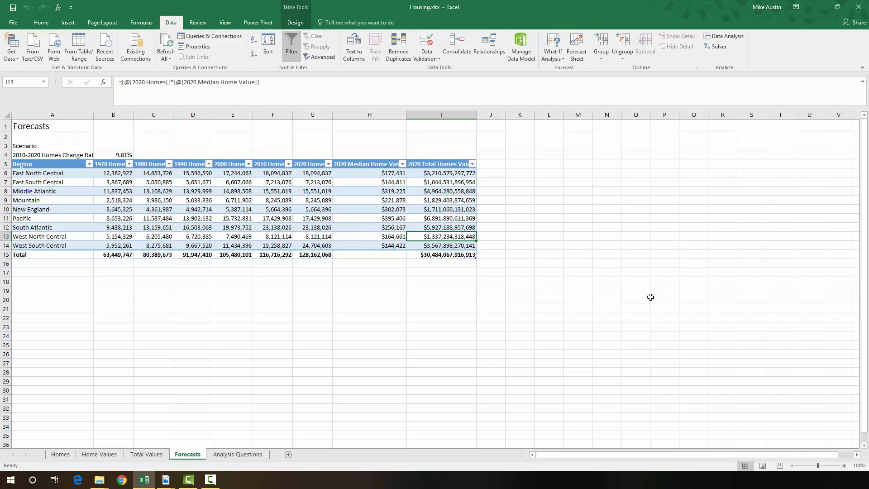
mouse_move(728, 270)
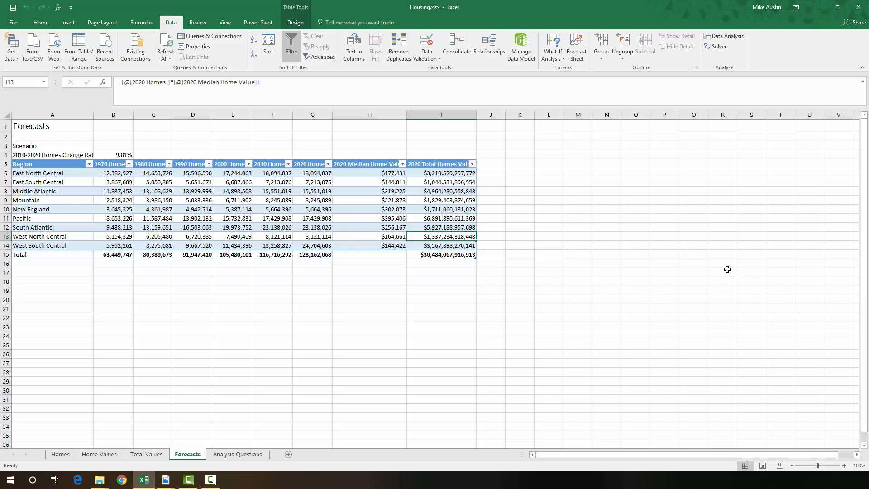
mouse_move(570, 276)
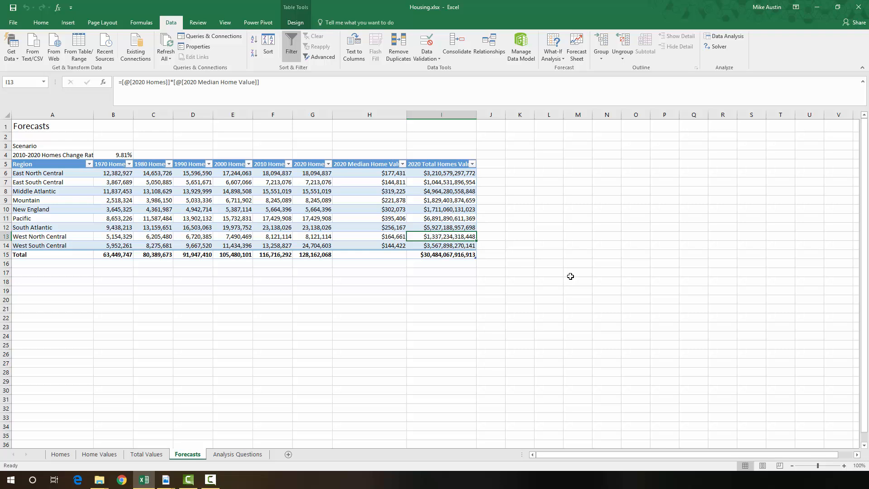
mouse_move(574, 274)
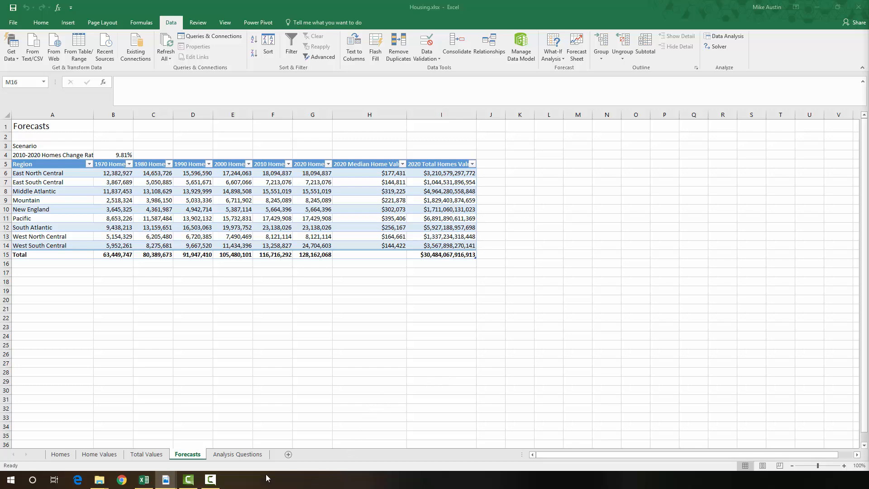
Read Step 4's West Virginia question in instructions.pdf, then return to the Analysis Questions sheet
click(237, 453)
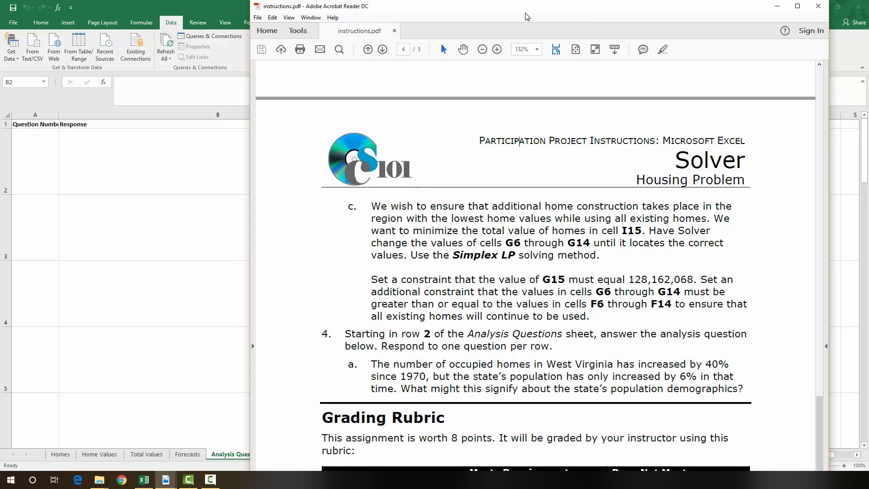
click(165, 480)
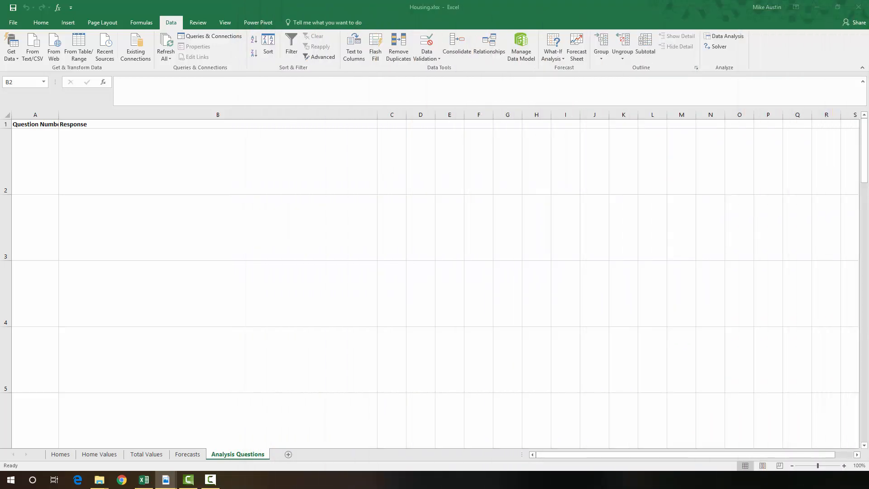